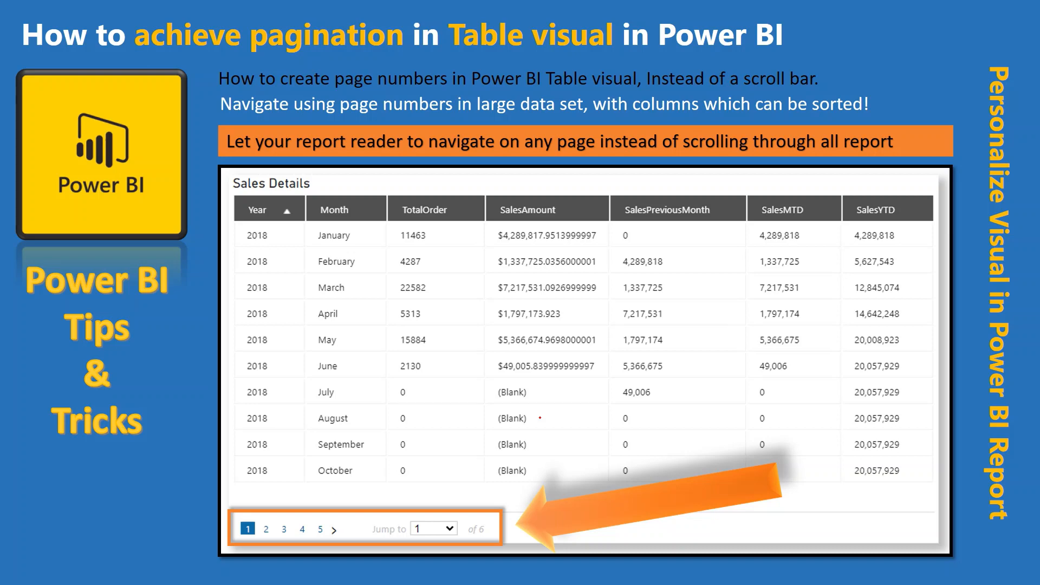
Browse the Sales Details table pages, stepping to pages 2 and 3 and back to page 1.
drag(37, 305, 154, 303)
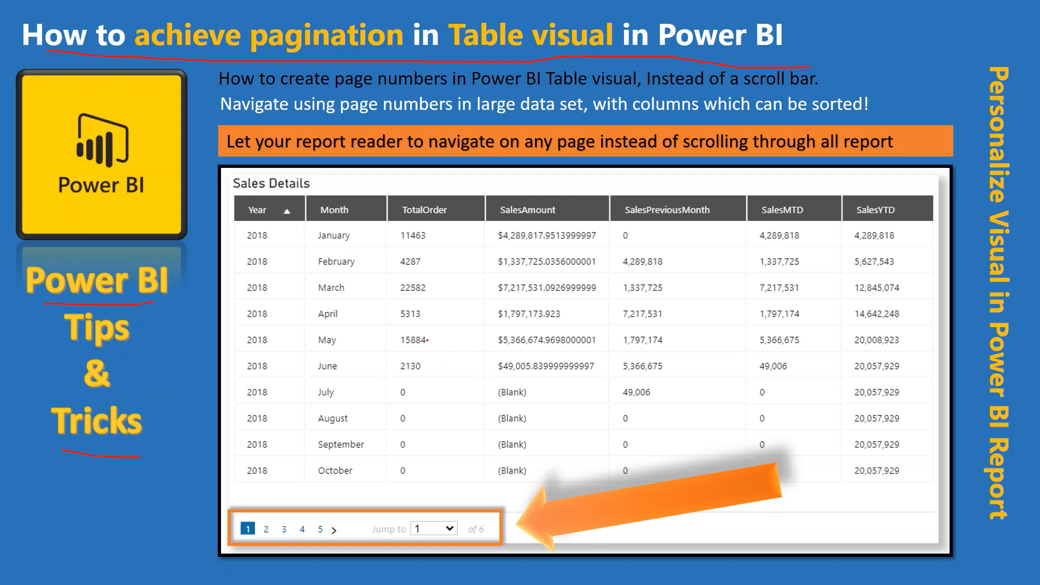
drag(391, 330, 740, 222)
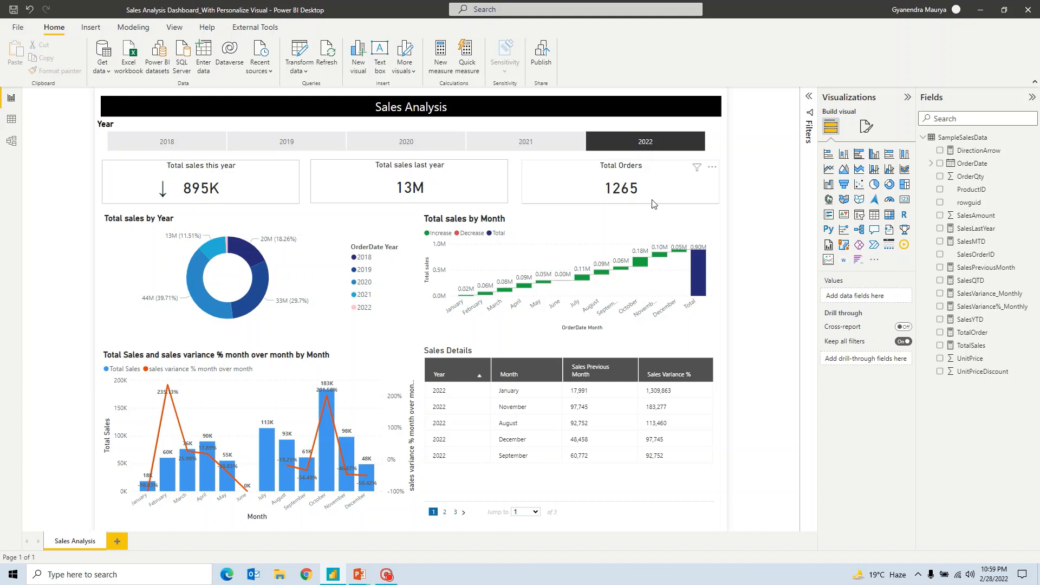
mouse_move(723, 348)
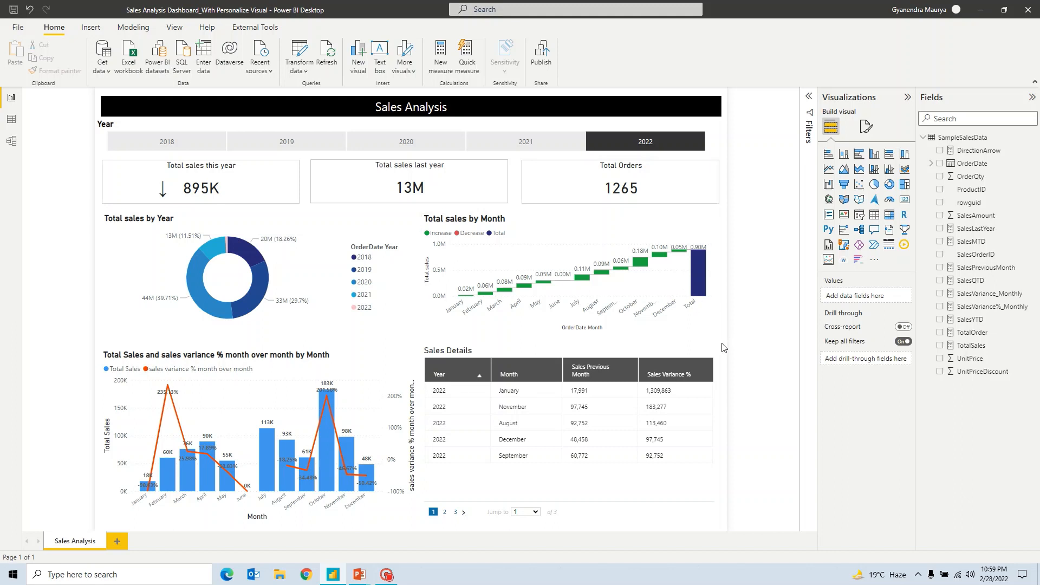
mouse_move(683, 359)
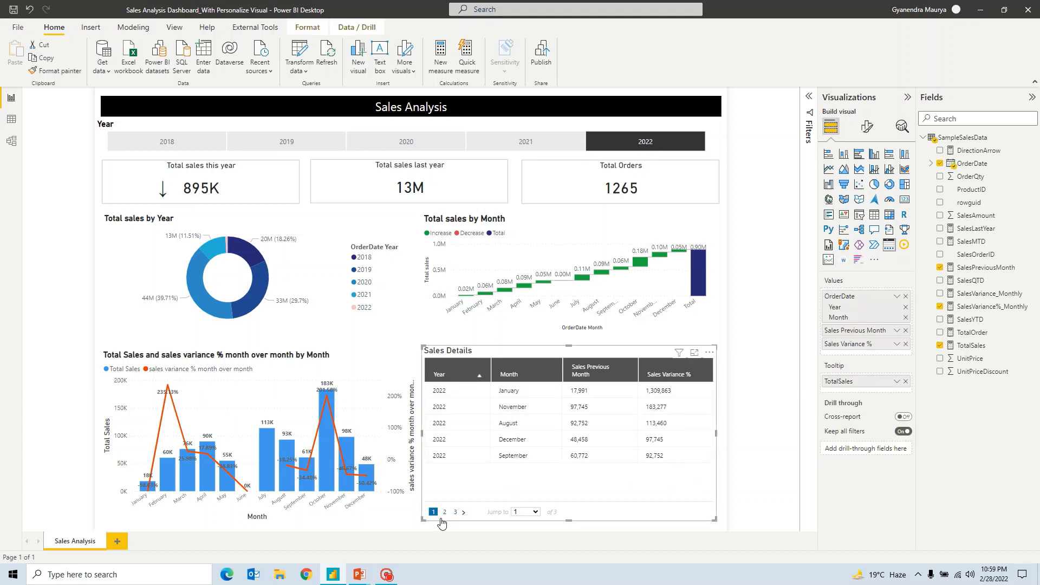
click(465, 511)
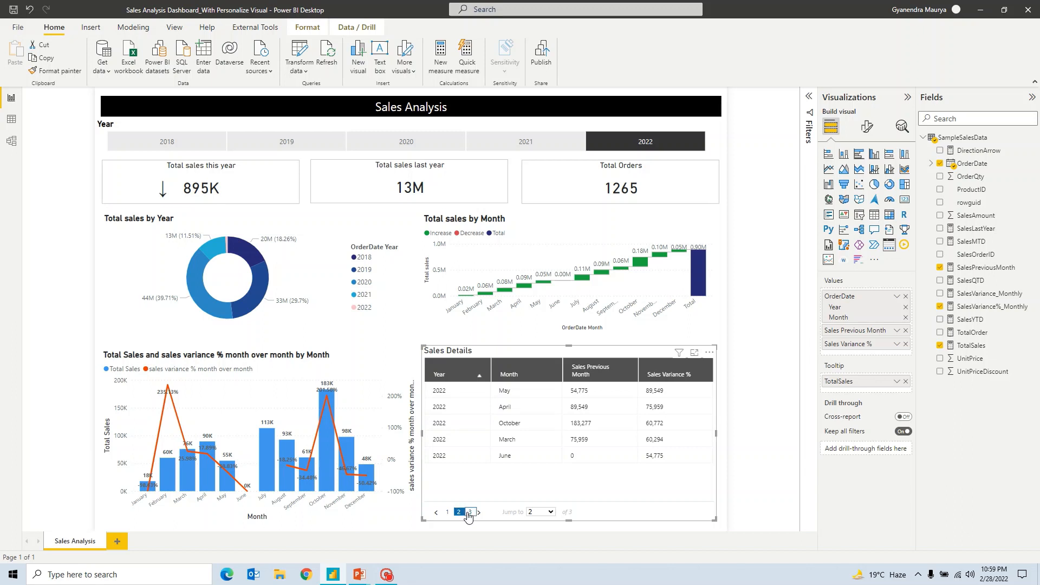
click(469, 511)
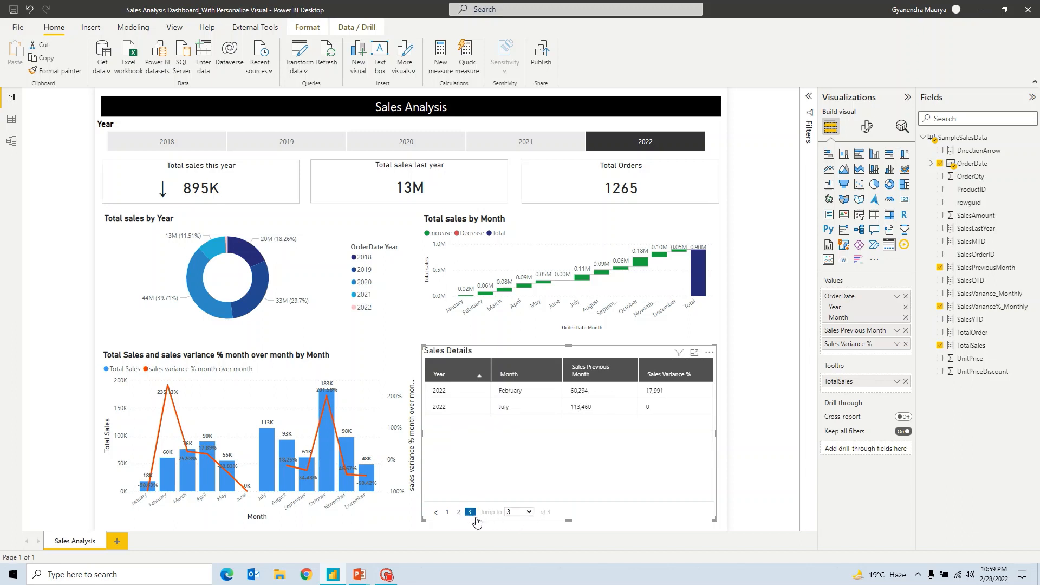
click(447, 511)
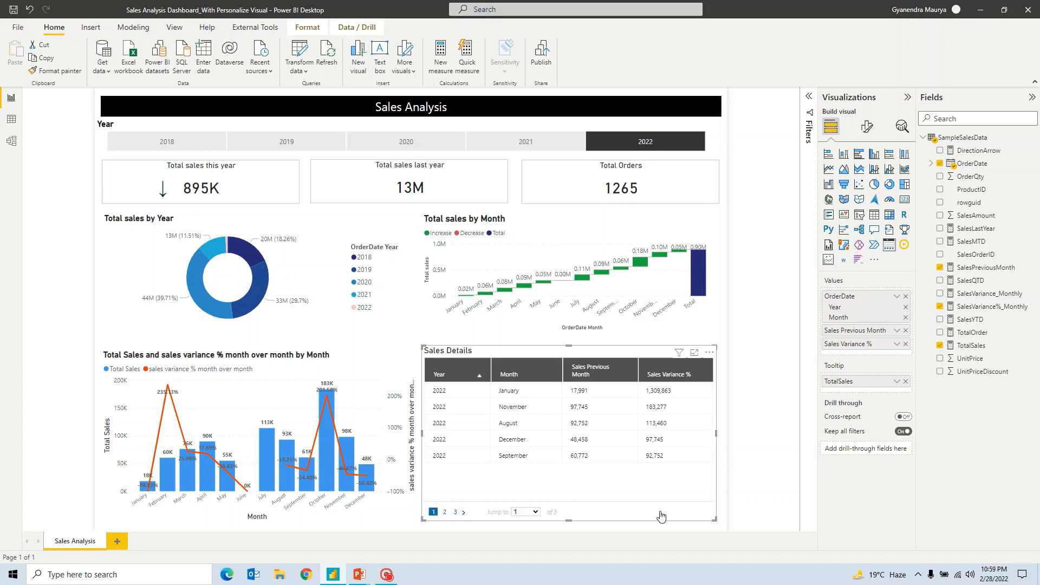
mouse_move(537, 518)
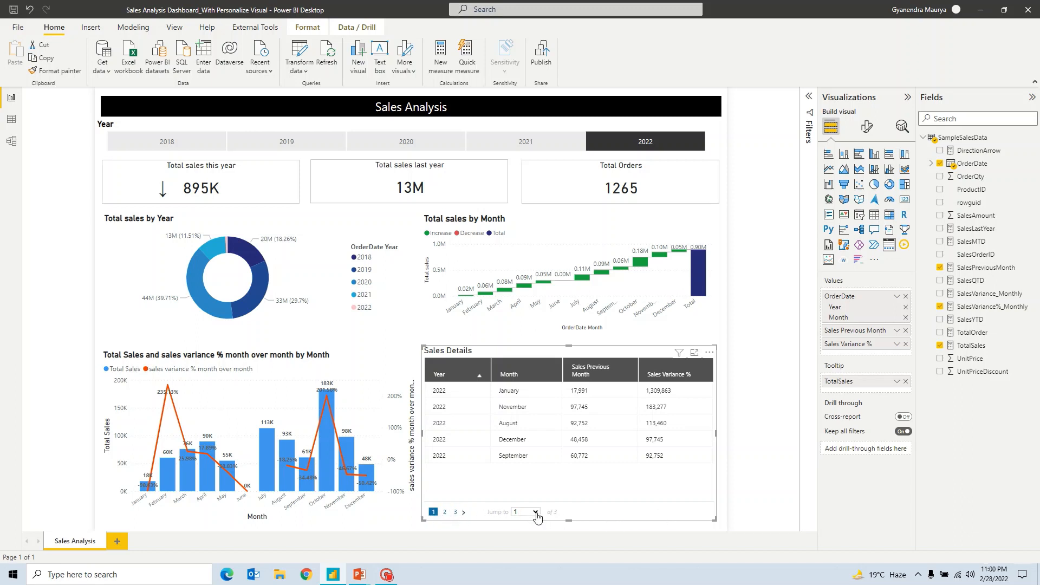
click(534, 511)
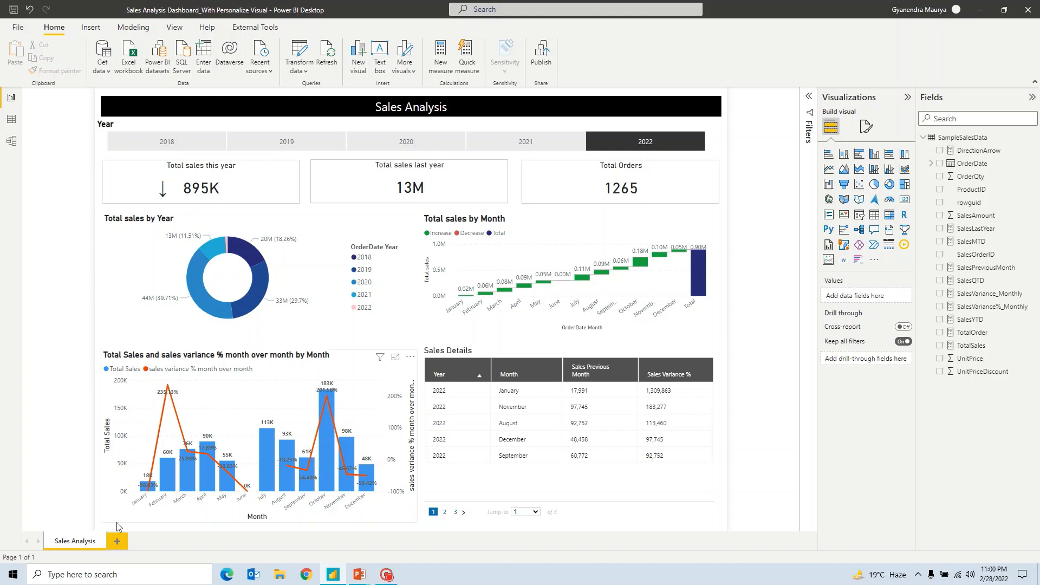
mouse_move(117, 544)
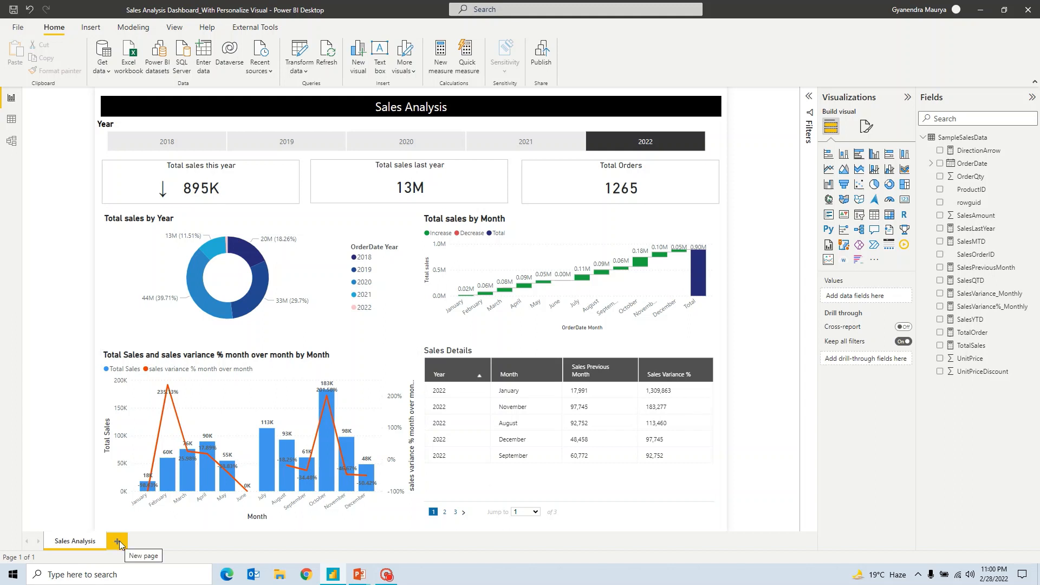
Add a new blank report page and return to it after checking the Sales Analysis page.
click(118, 540)
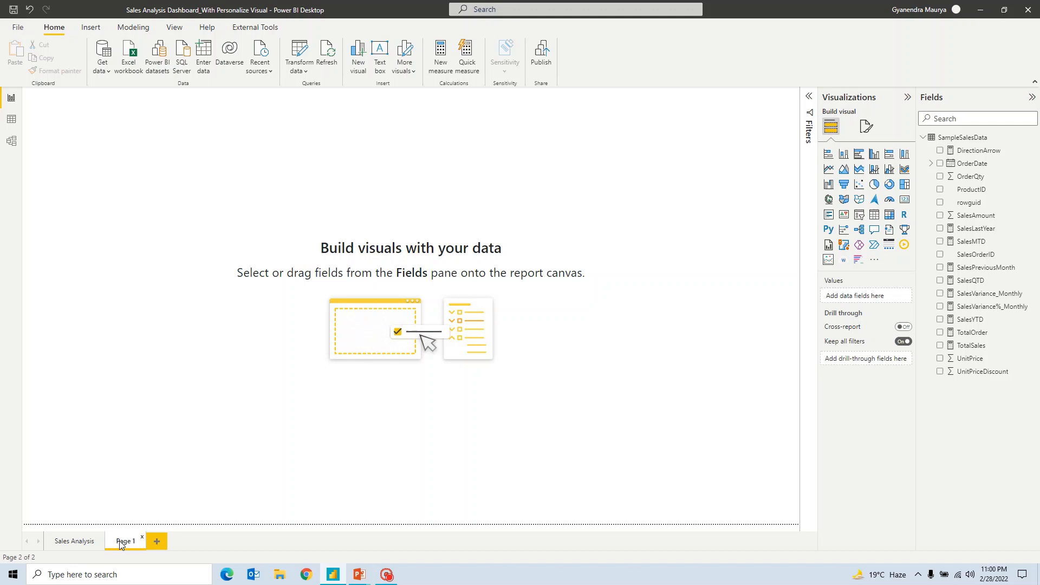
click(74, 540)
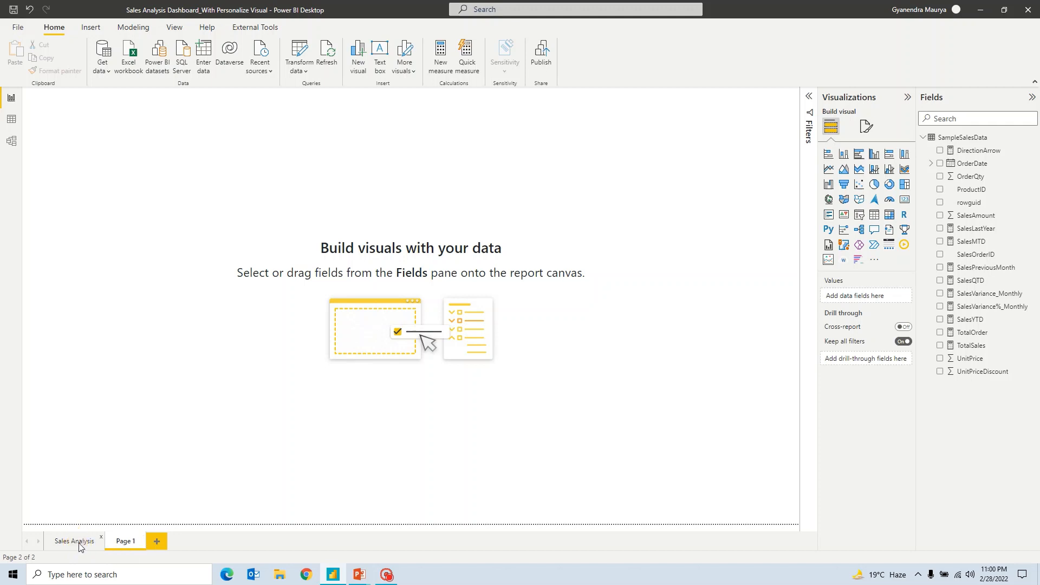
click(73, 540)
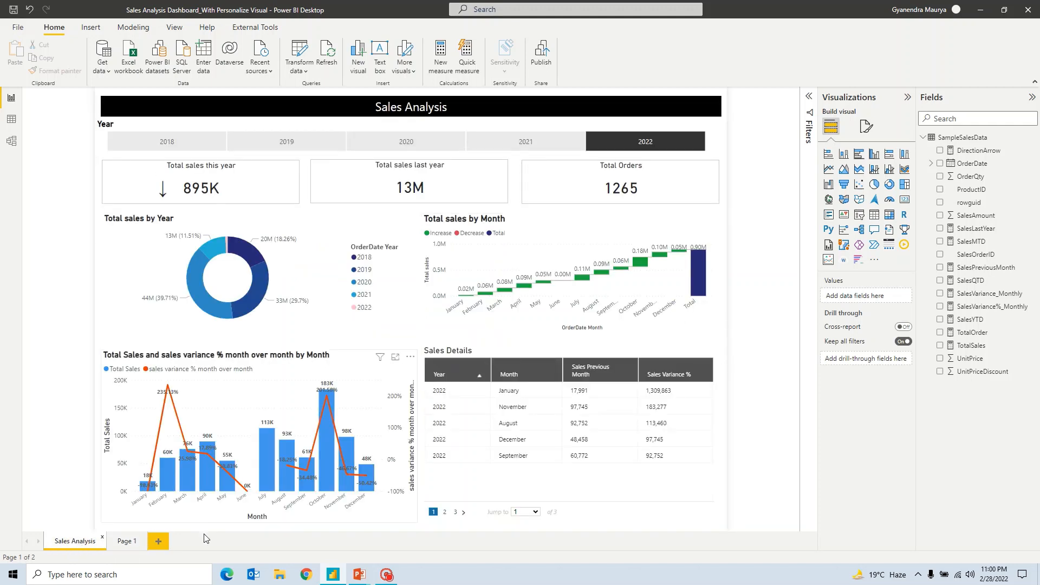
click(125, 540)
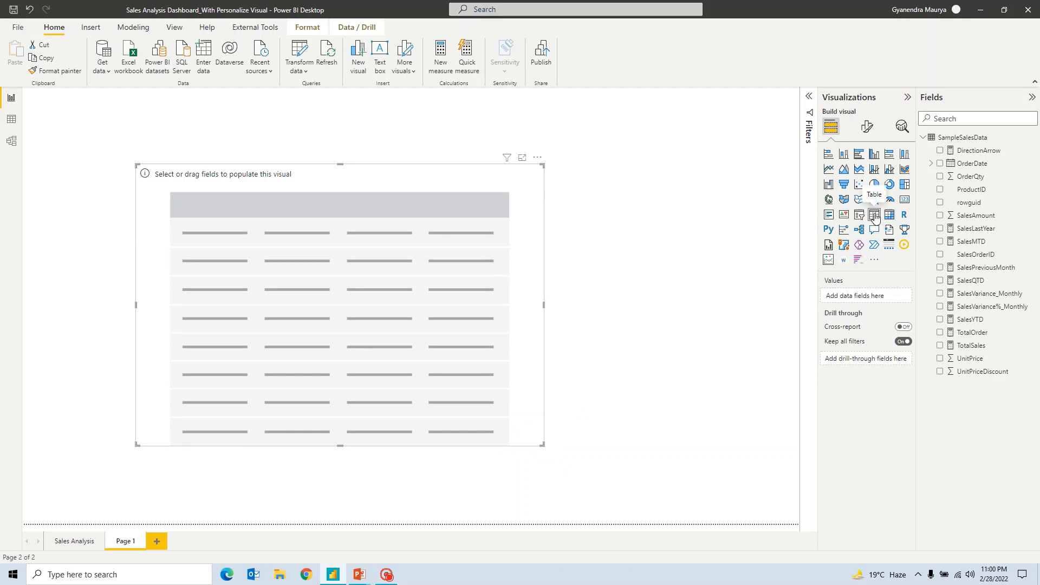
mouse_move(401, 171)
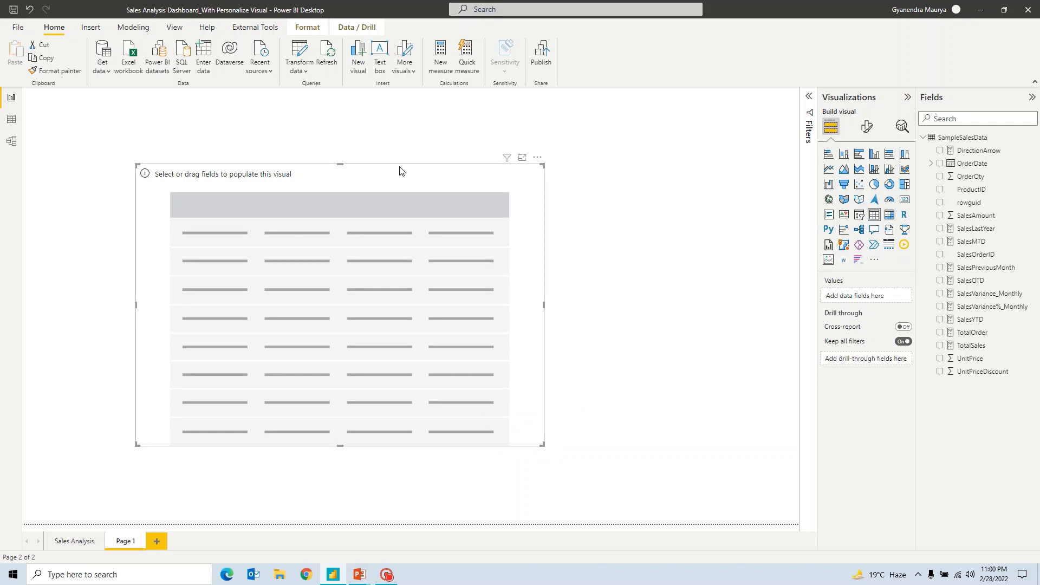
mouse_move(995, 199)
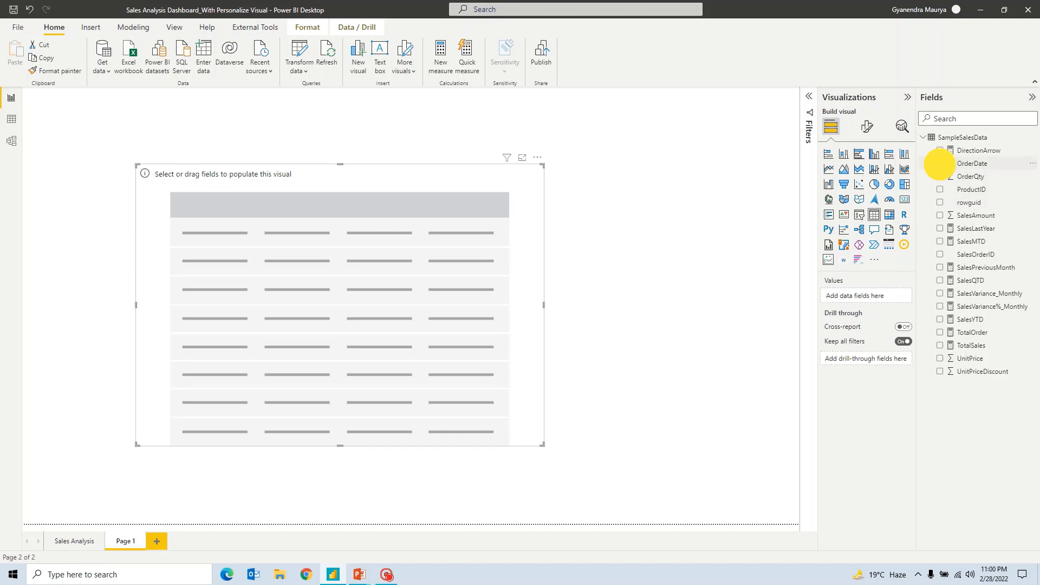
Add the OrderDate hierarchy, TotalSales, OrderQty and SalesMTD fields to the table.
click(941, 163)
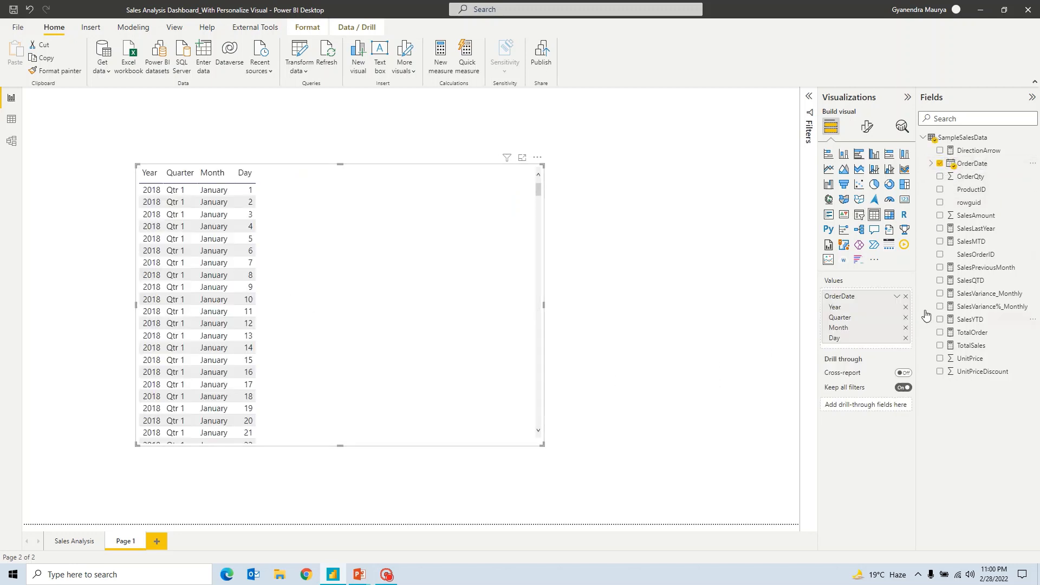
mouse_move(839, 296)
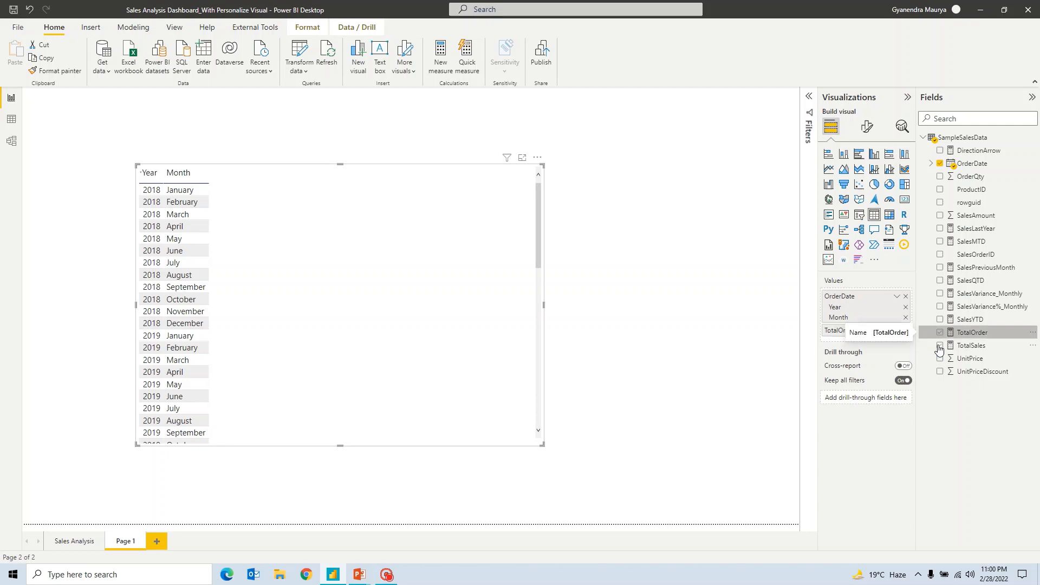
click(940, 344)
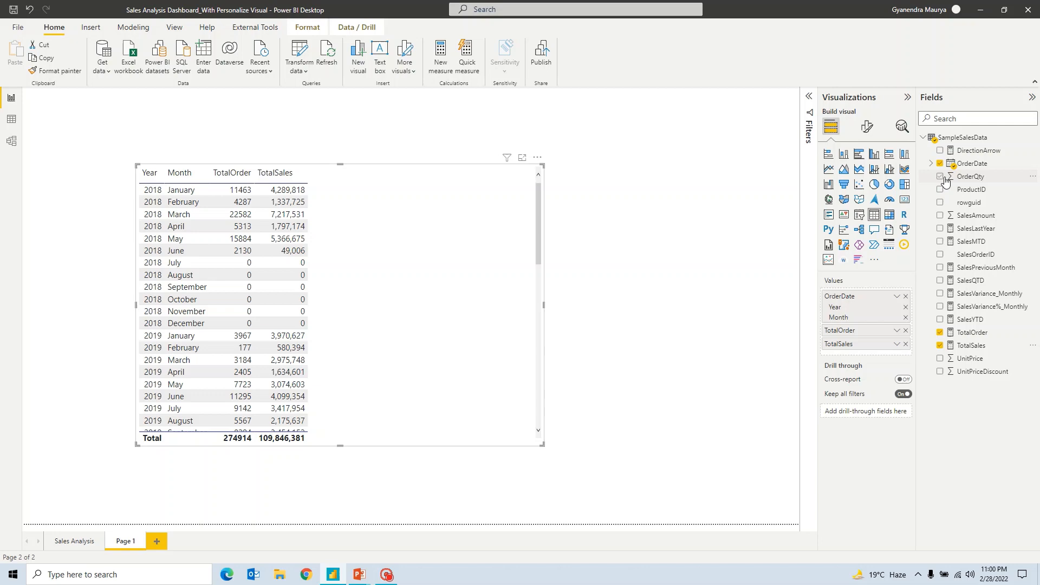
click(940, 176)
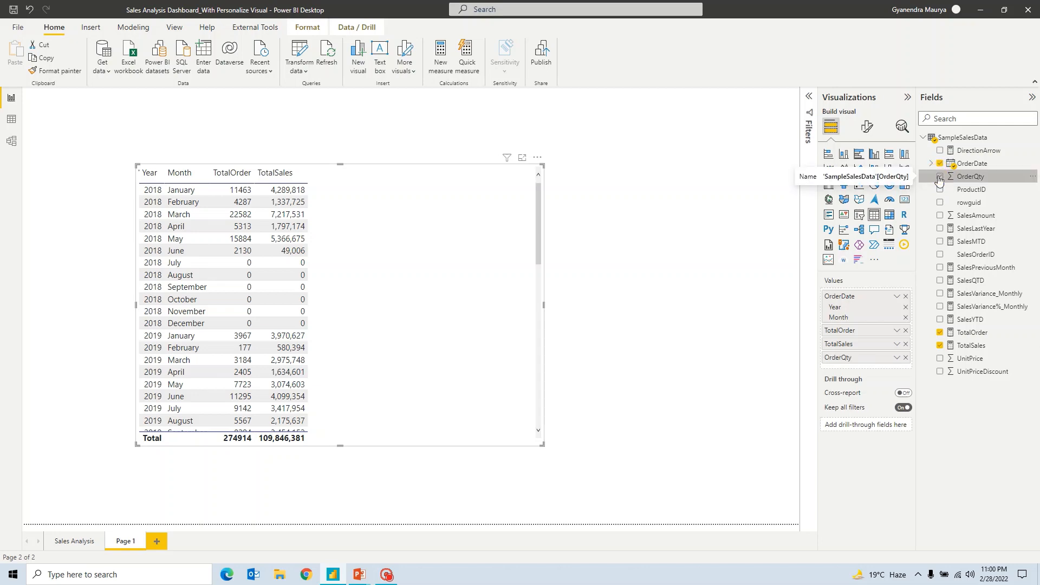
click(940, 176)
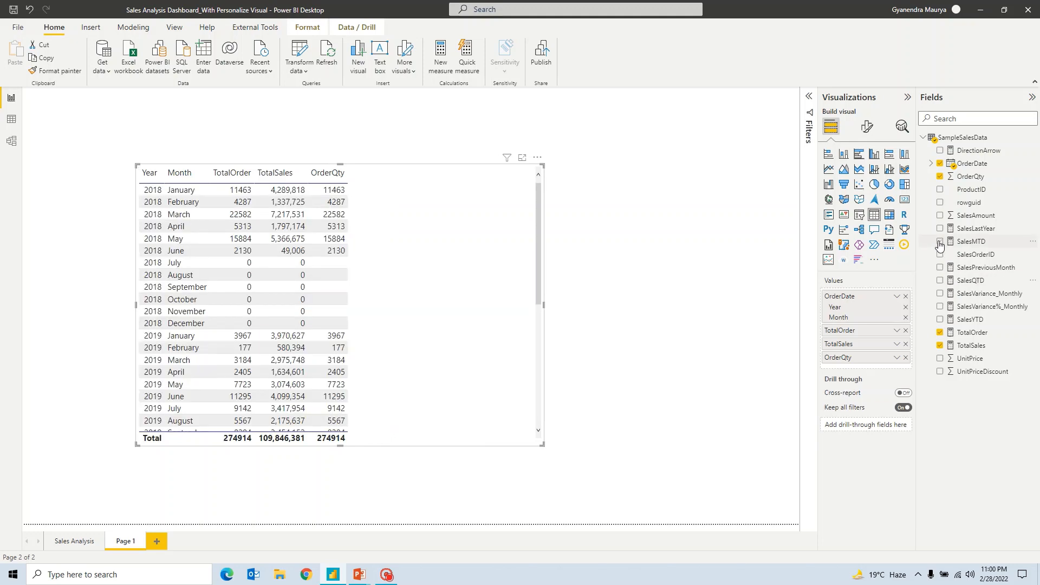
click(940, 240)
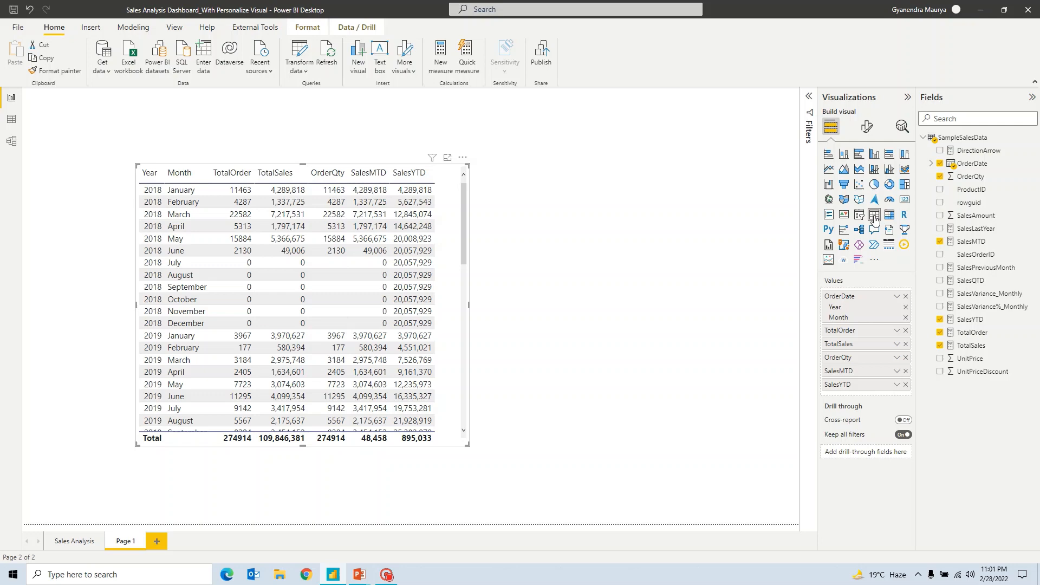
click(411, 323)
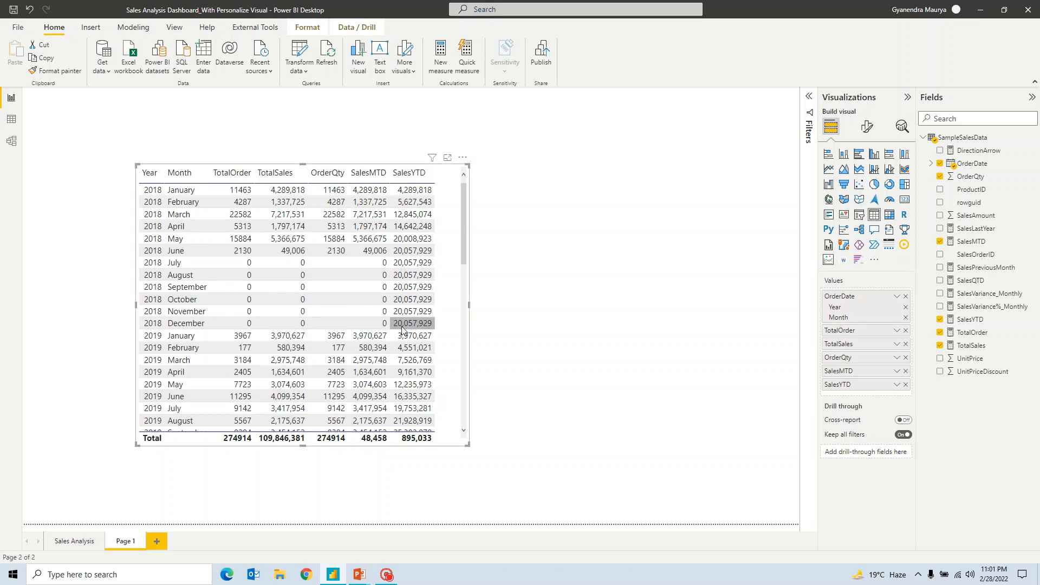
scroll(down, 3)
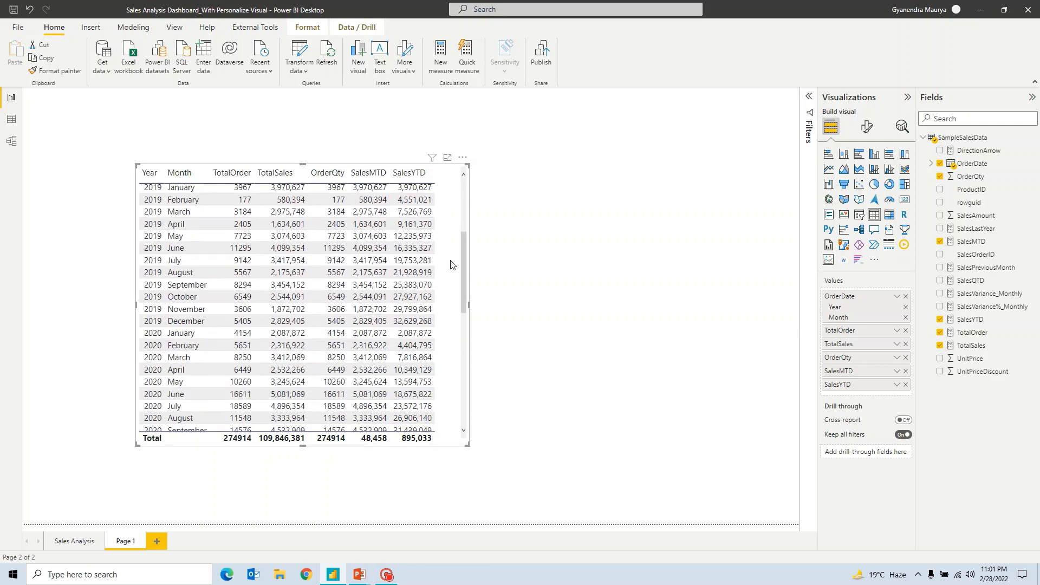
scroll(down, 3)
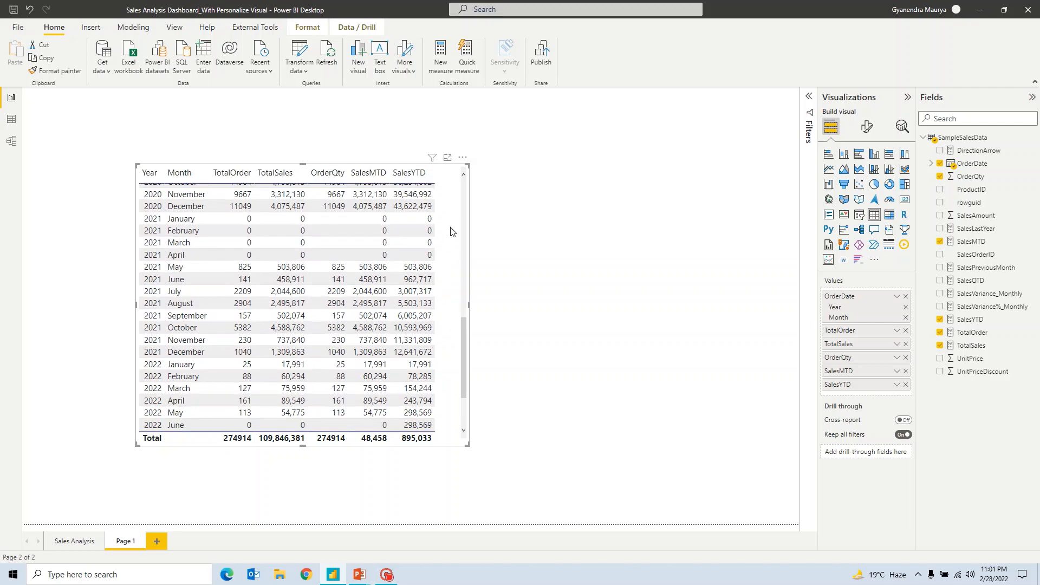
mouse_move(454, 261)
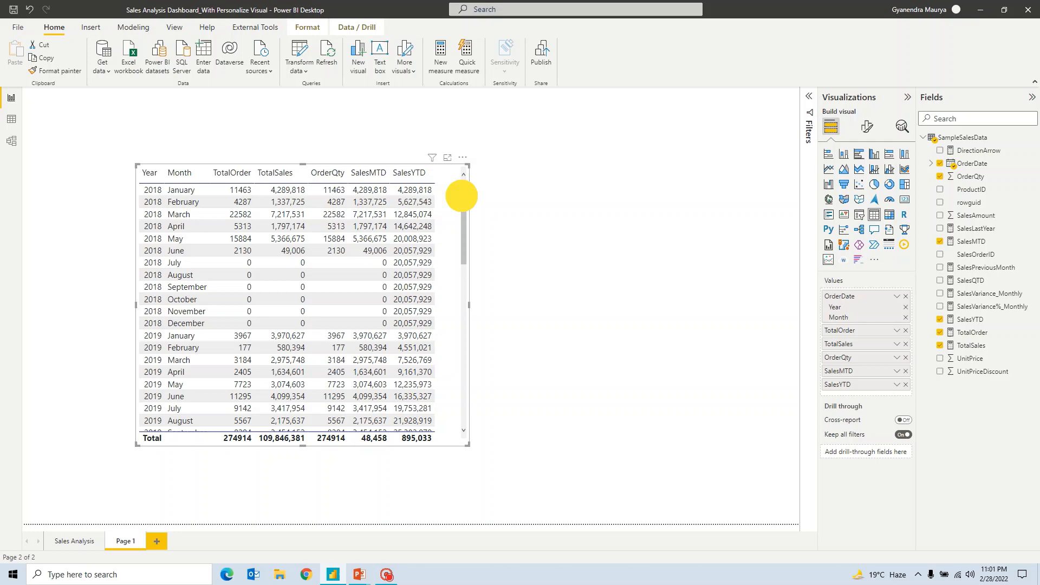
scroll(down, 3)
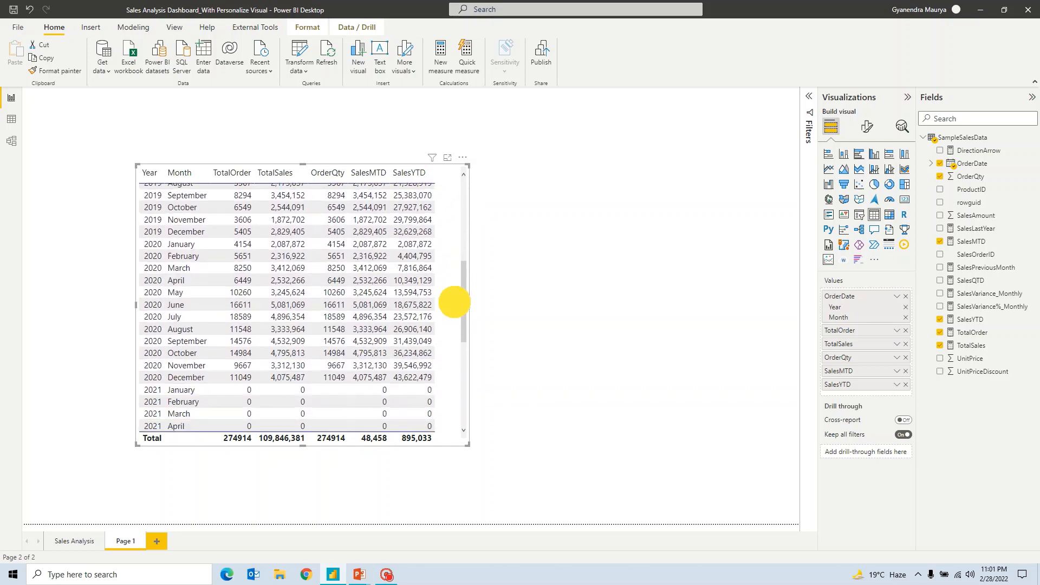
scroll(down, 3)
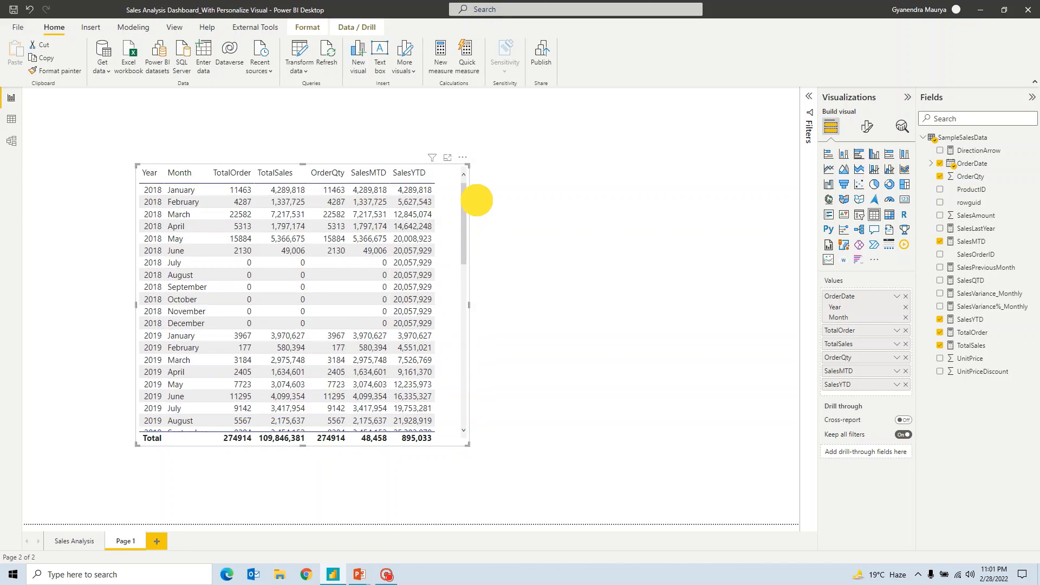
scroll(down, 3)
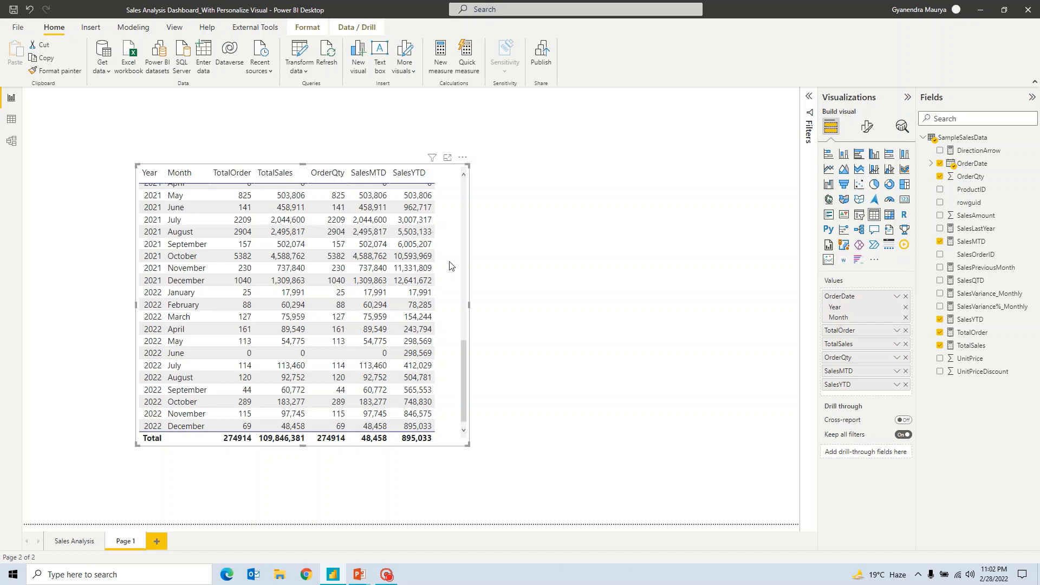
mouse_move(782, 262)
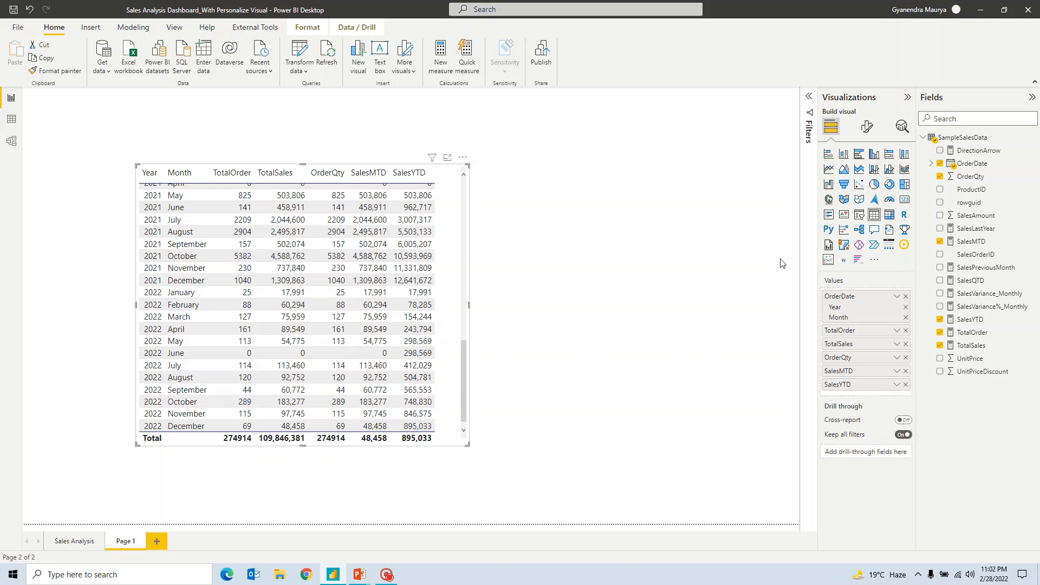
mouse_move(586, 329)
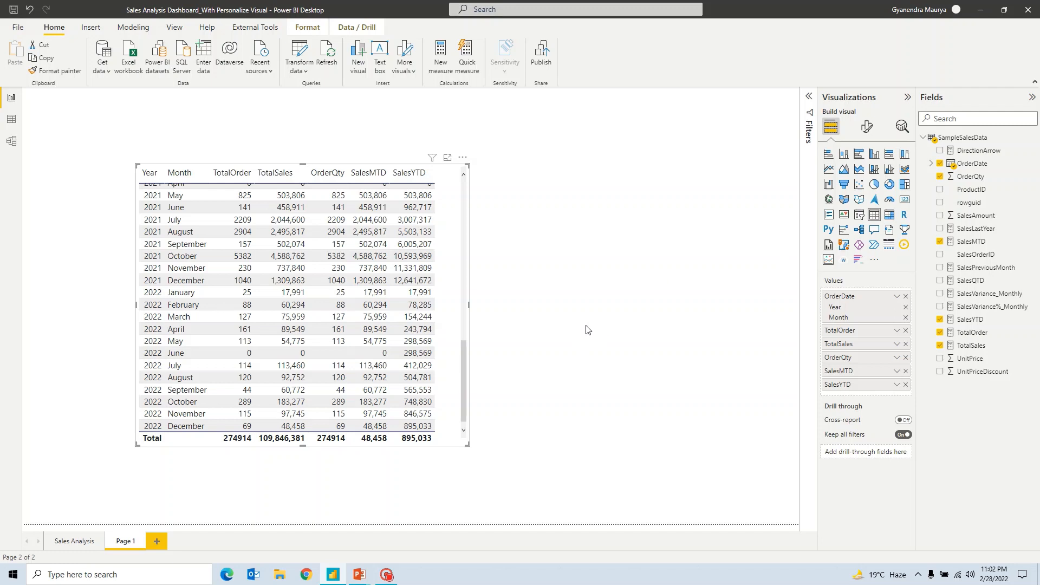
Search the visuals marketplace for 'Grid' to find Grid by MAQ Software.
click(874, 258)
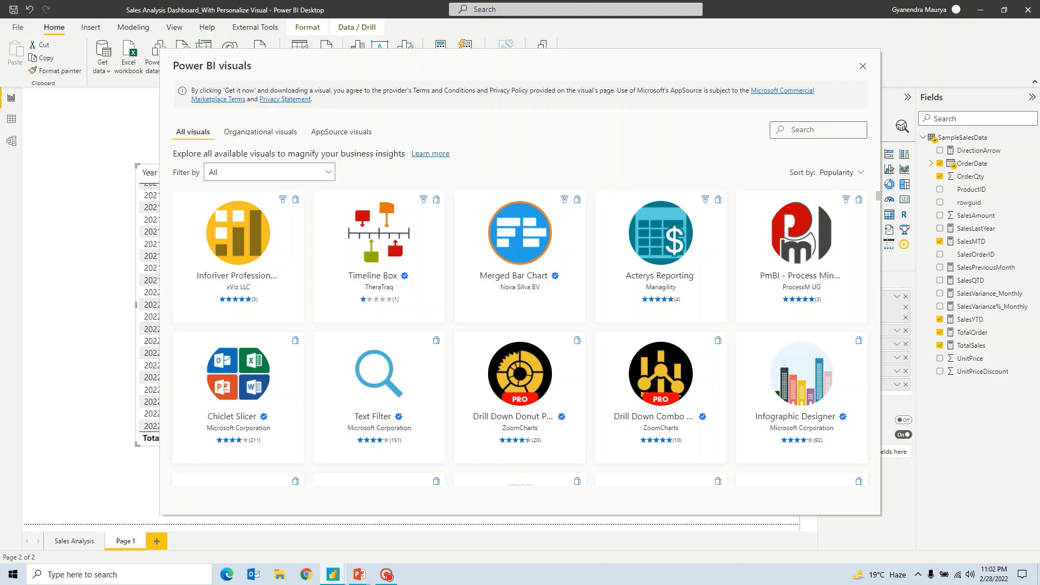
text(Grid)
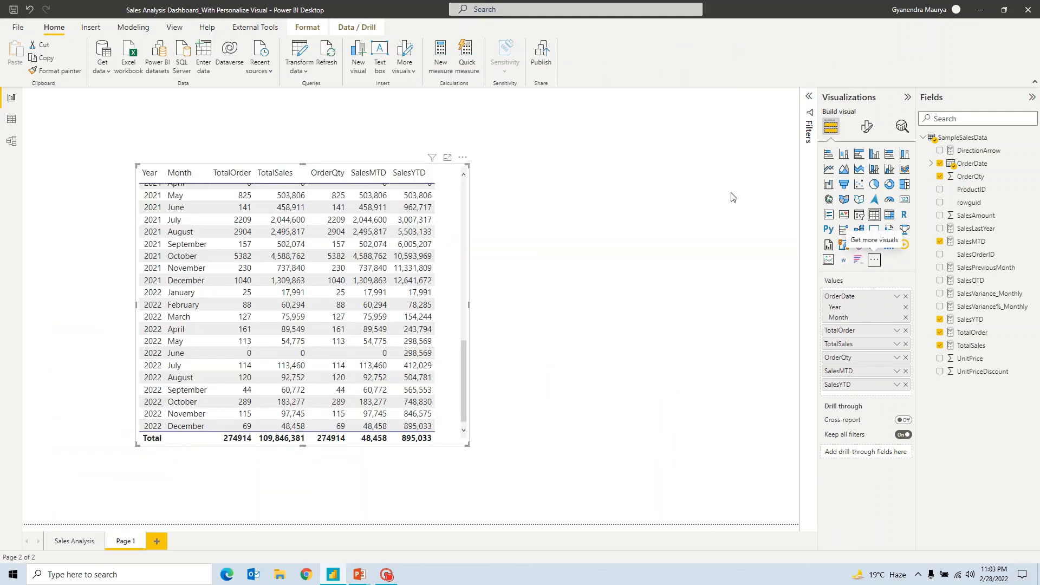
mouse_move(872, 265)
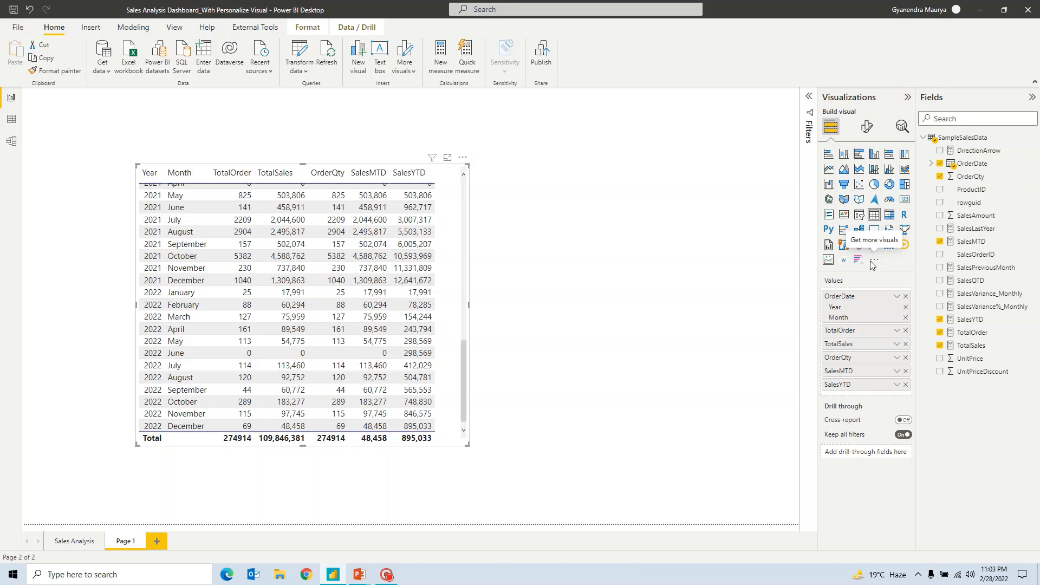
mouse_move(889, 246)
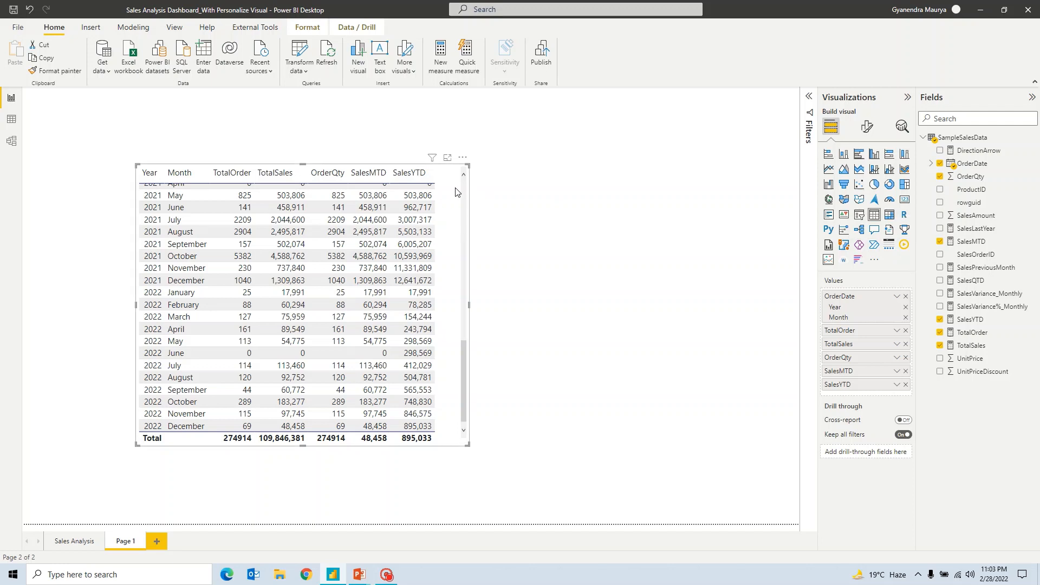
mouse_move(443, 185)
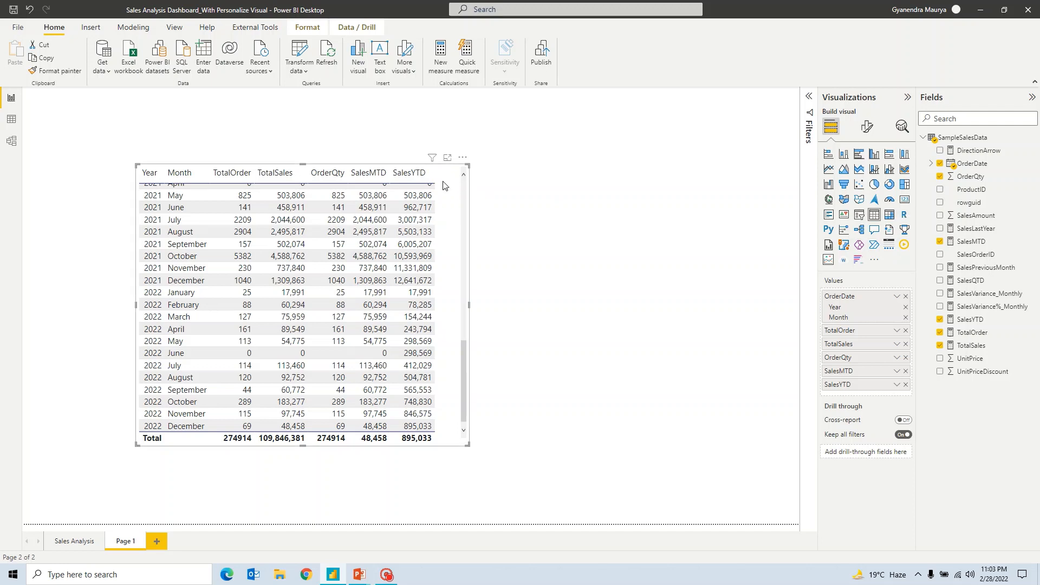
mouse_move(929, 241)
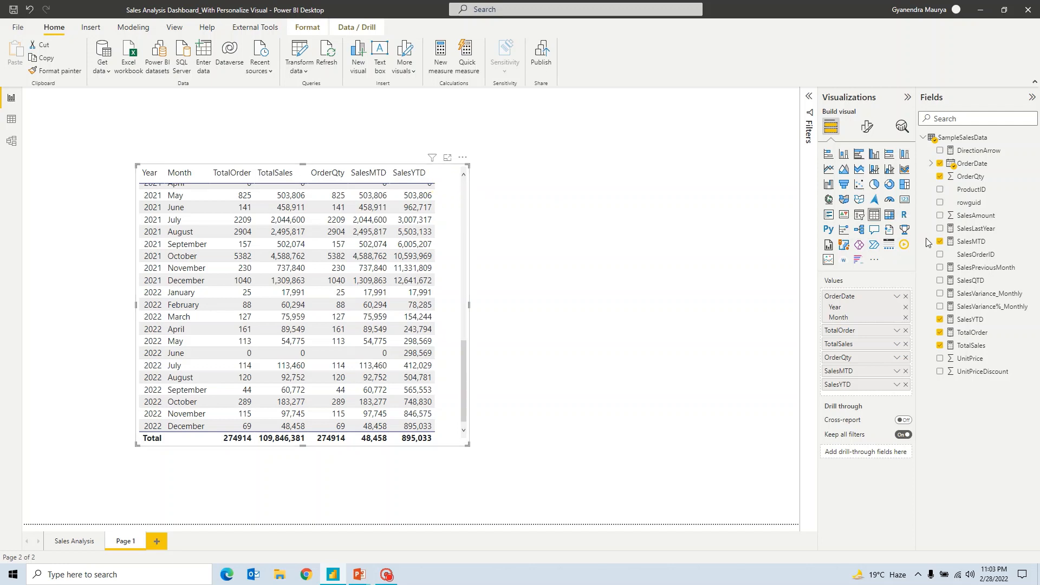
mouse_move(889, 246)
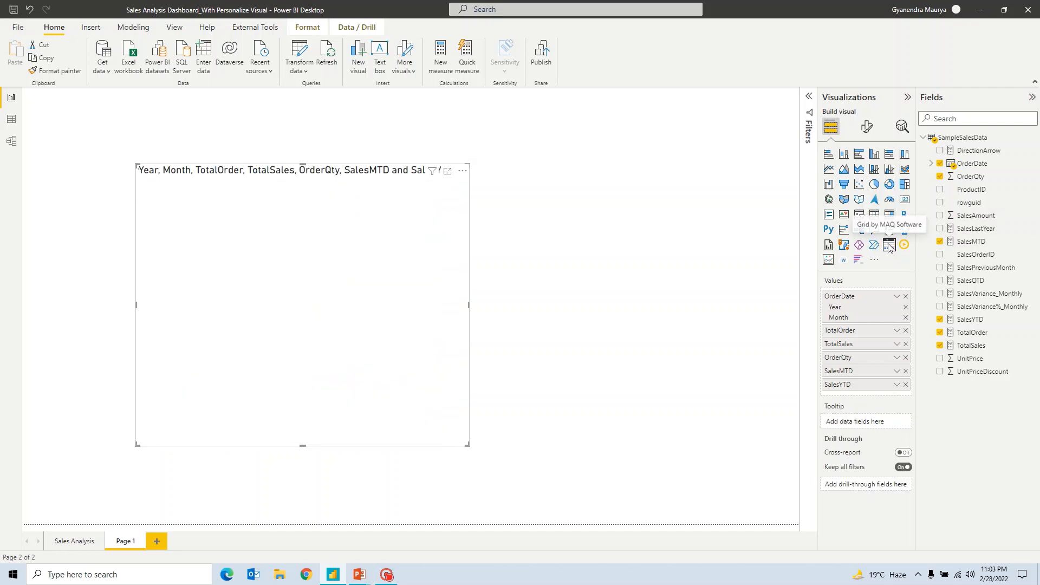
Convert the table into a Grid by MAQ Software visual and show its format settings.
click(888, 246)
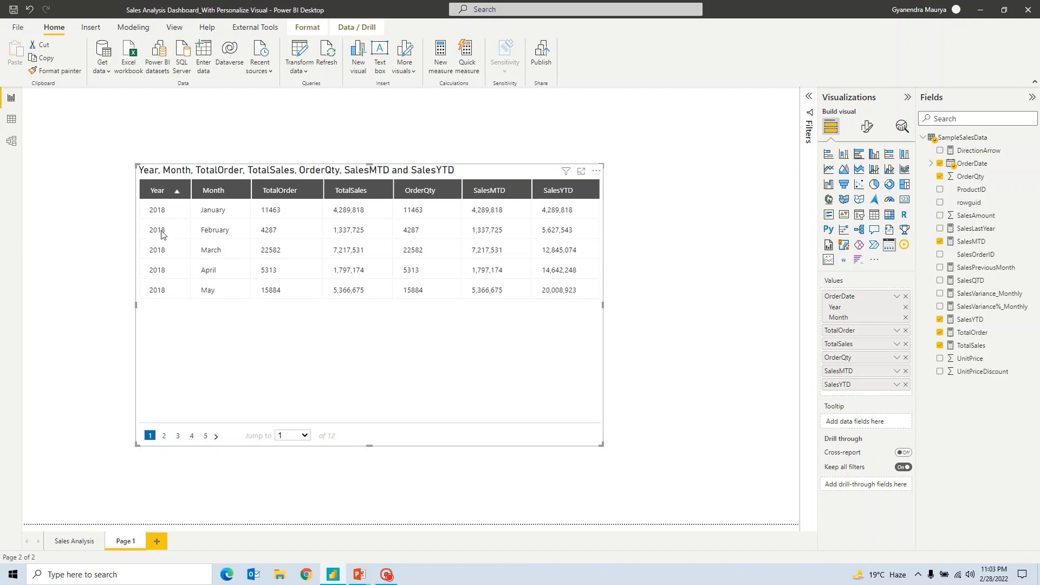
mouse_move(173, 301)
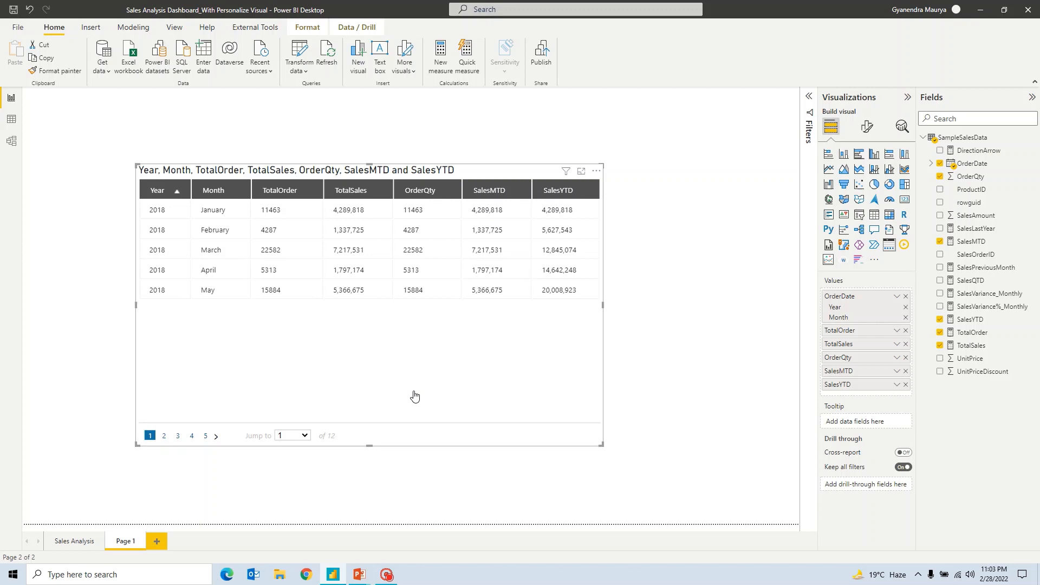
mouse_move(460, 343)
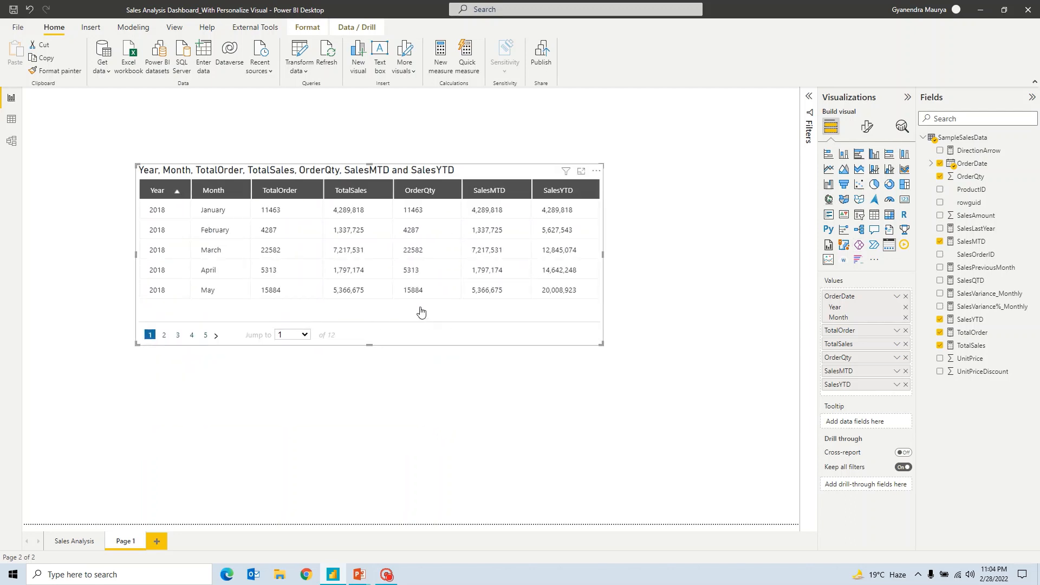
click(866, 126)
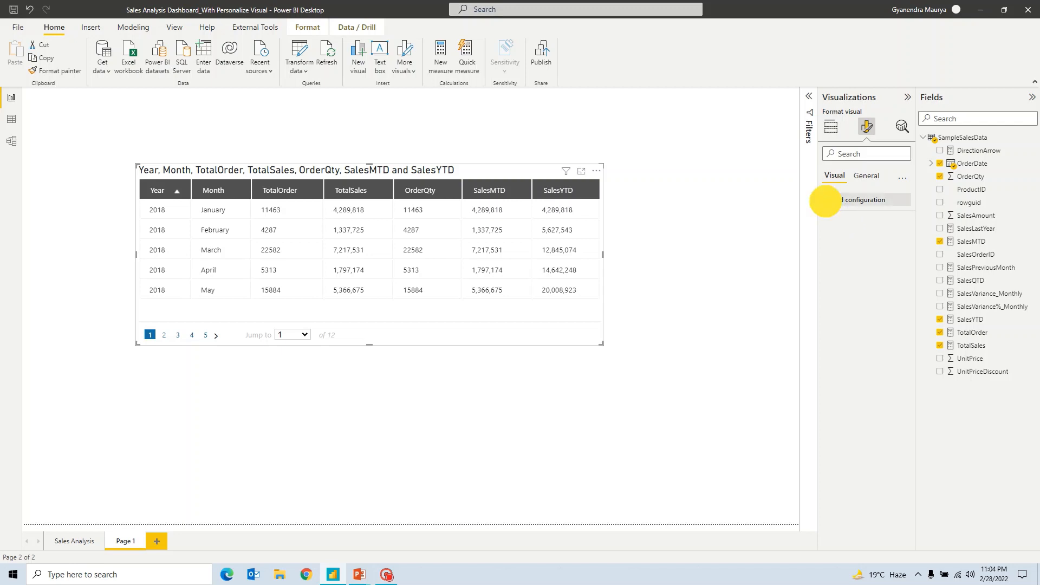
Set Max rows to 10 in Grid configuration and check the resulting page navigation.
click(827, 202)
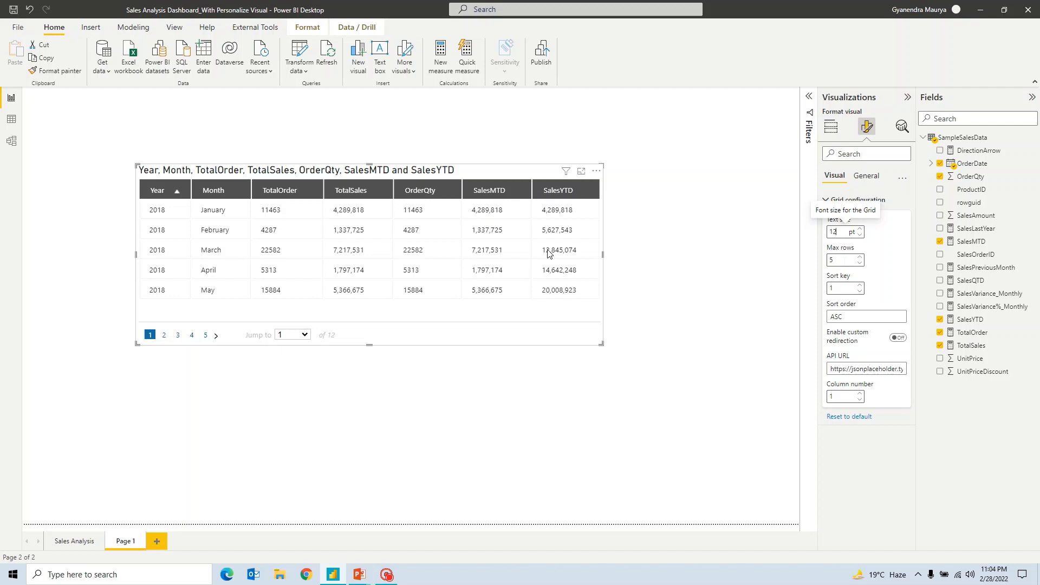
mouse_move(171, 276)
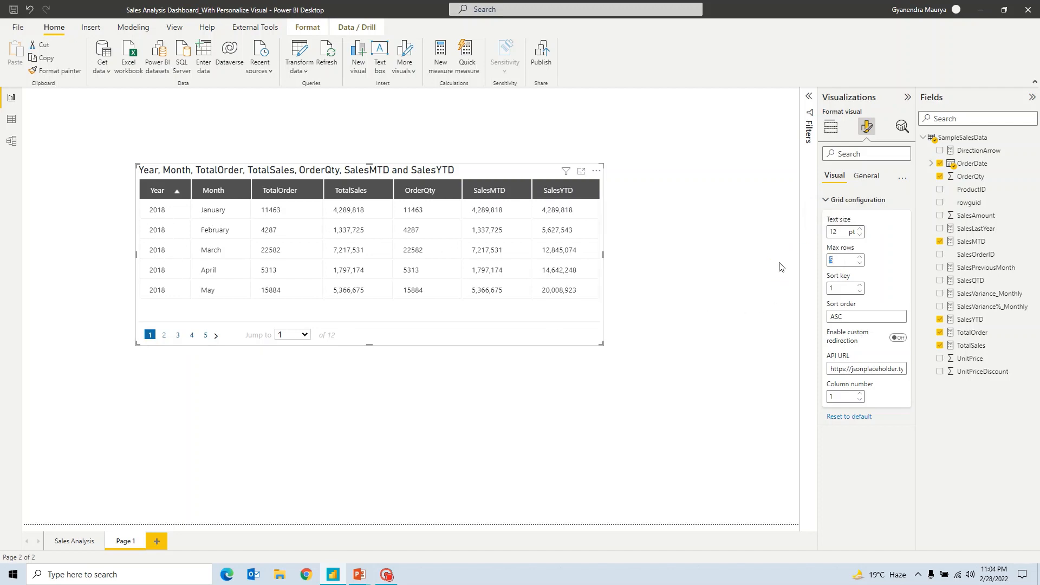
text(10)
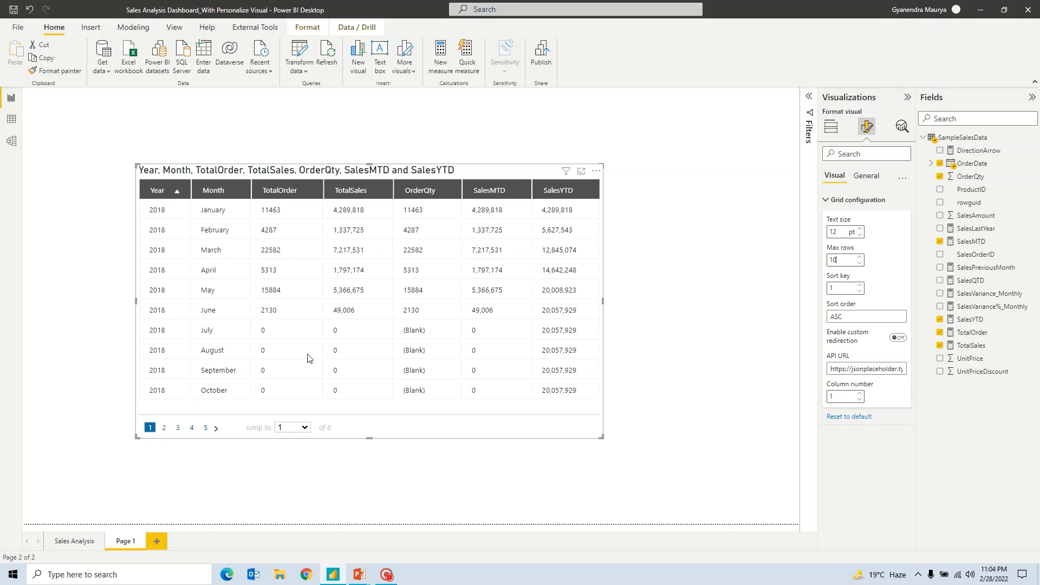
mouse_move(409, 391)
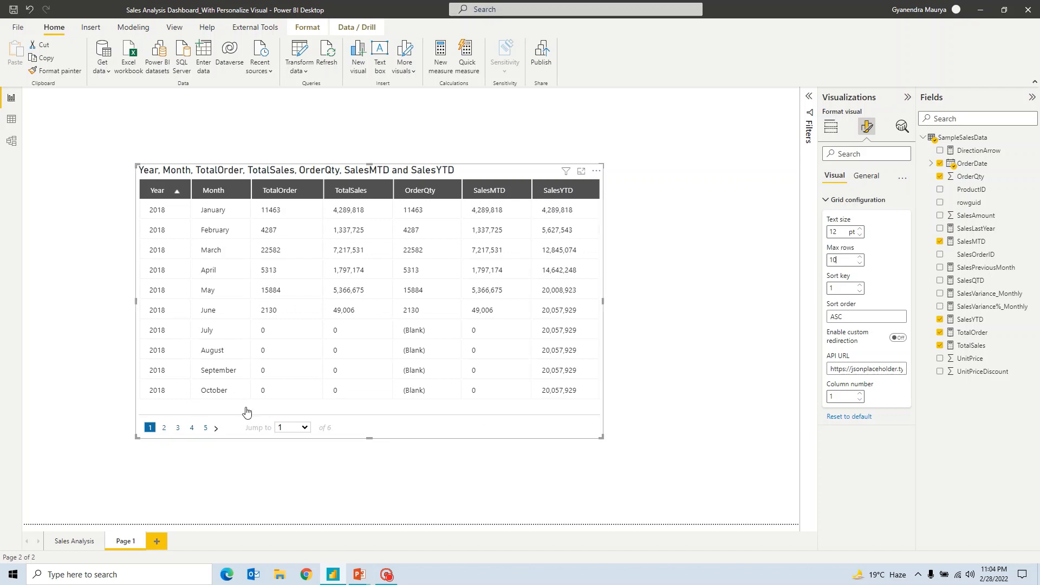
click(205, 427)
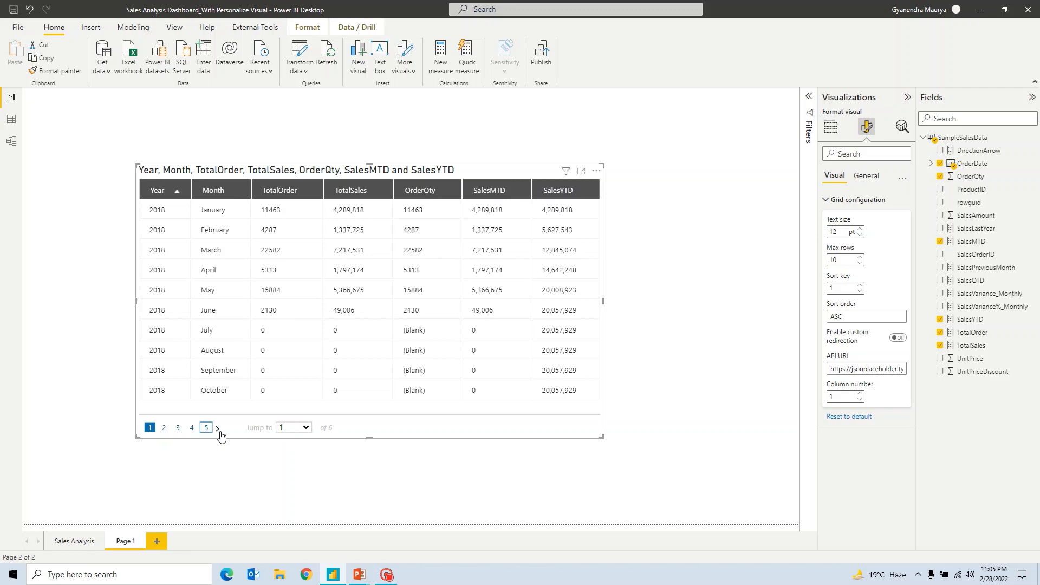
click(149, 426)
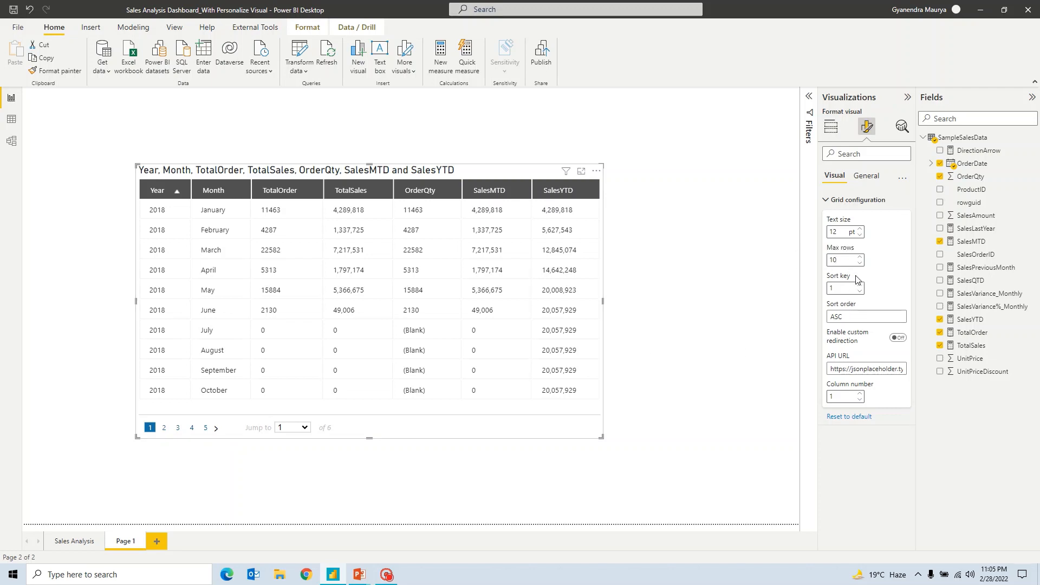
mouse_move(852, 286)
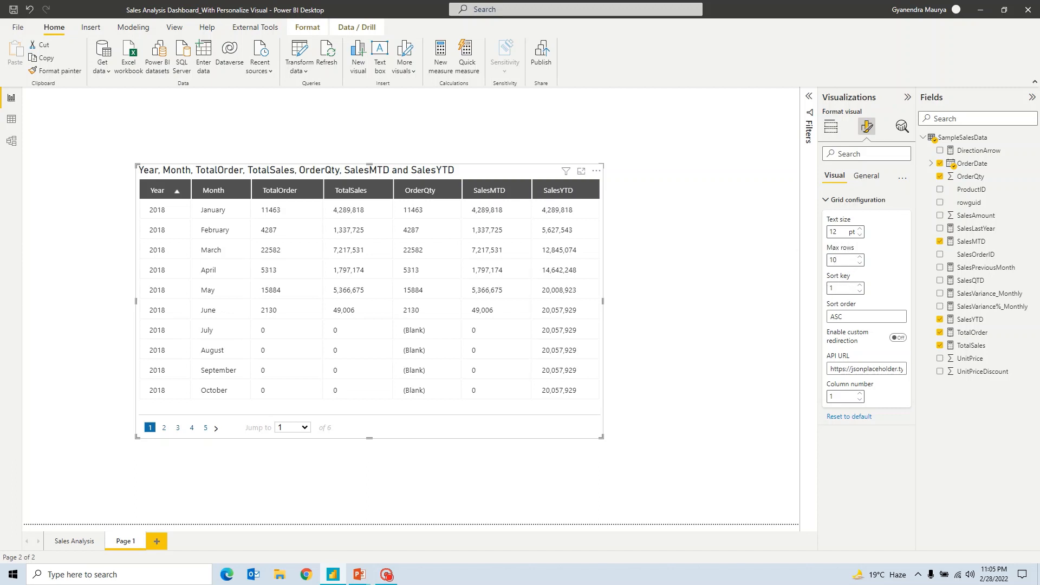
Set Sort key to 2 with ASC order so the grid sorts by Month.
click(842, 259)
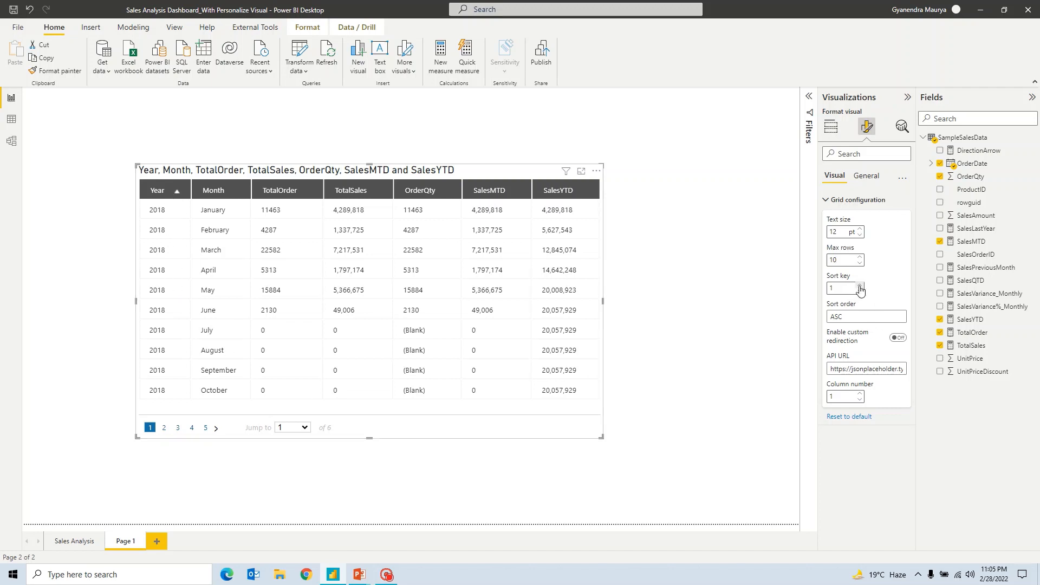
click(861, 285)
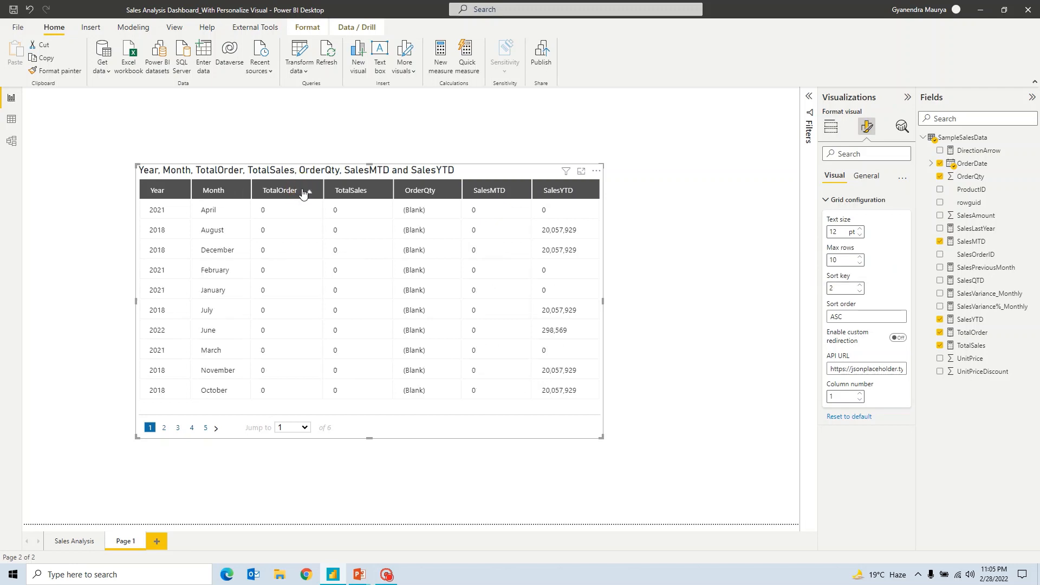
click(279, 191)
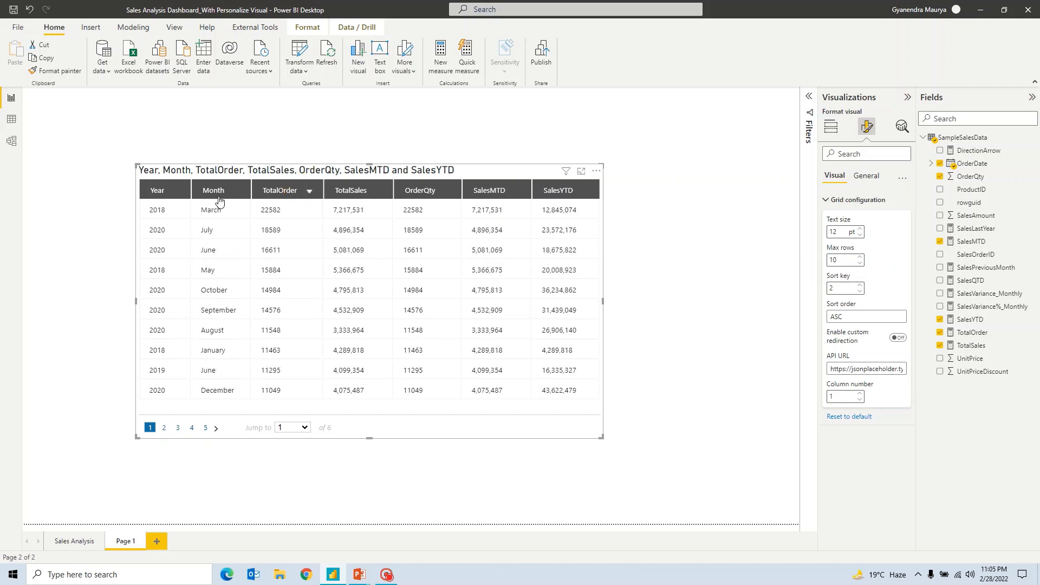
click(214, 190)
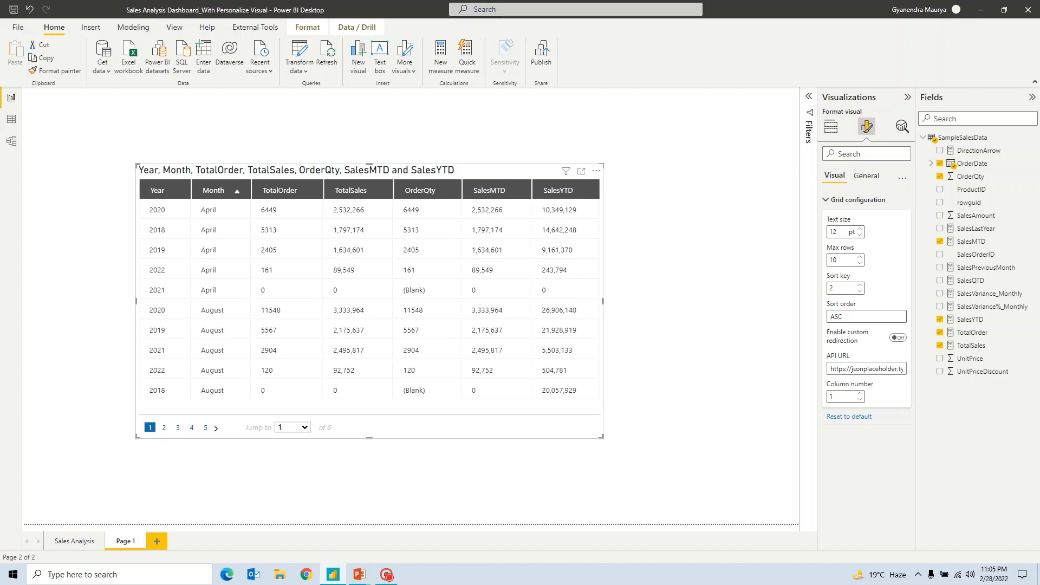
mouse_move(897, 338)
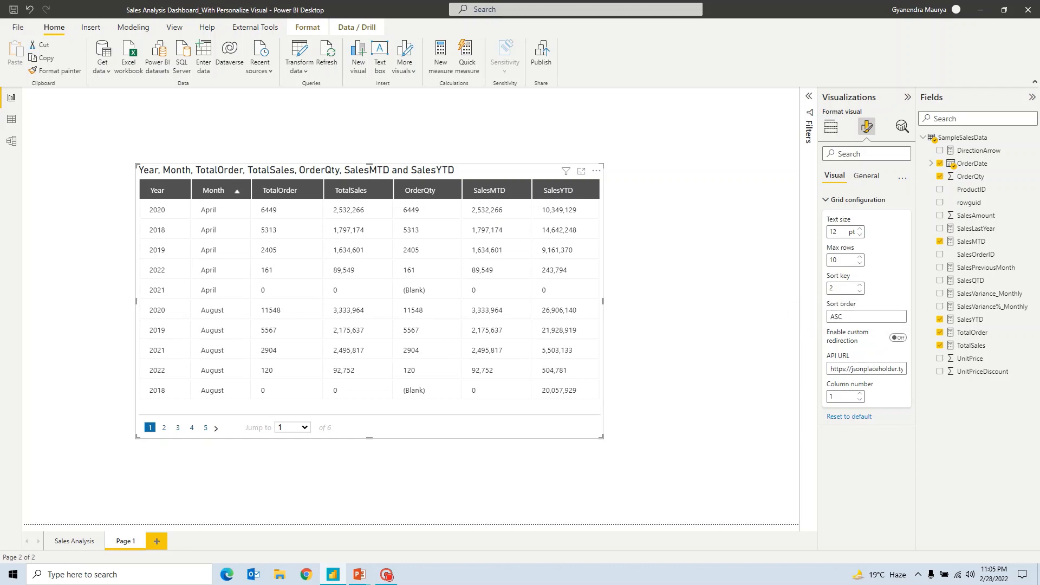
mouse_move(859, 346)
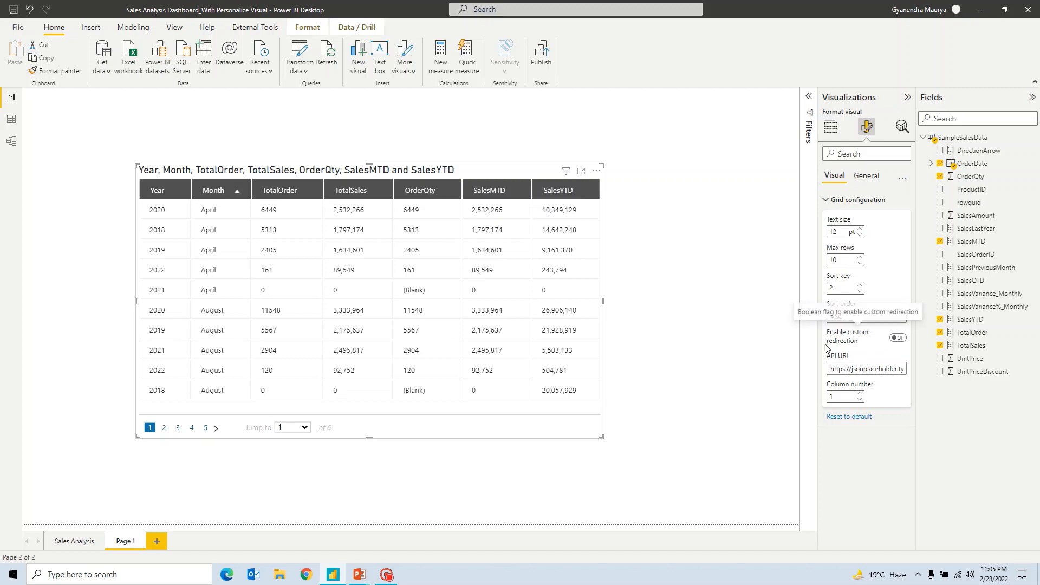
click(897, 338)
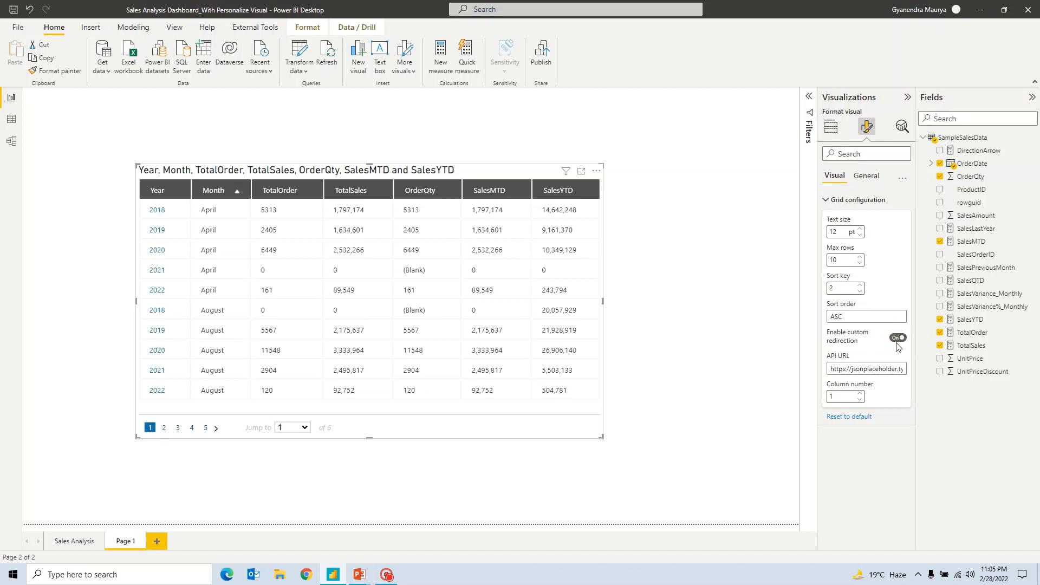
mouse_move(897, 339)
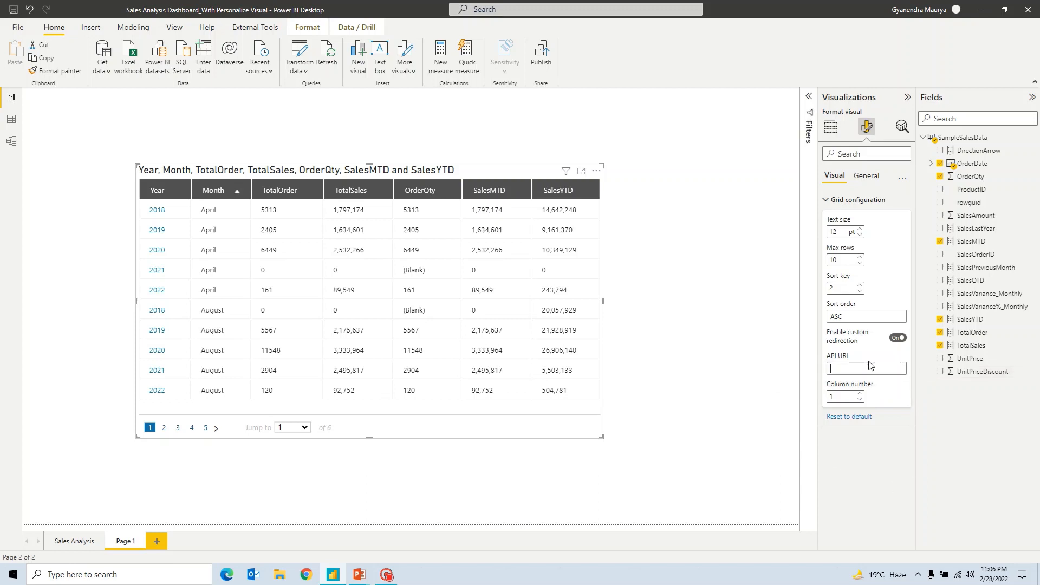
text(H)
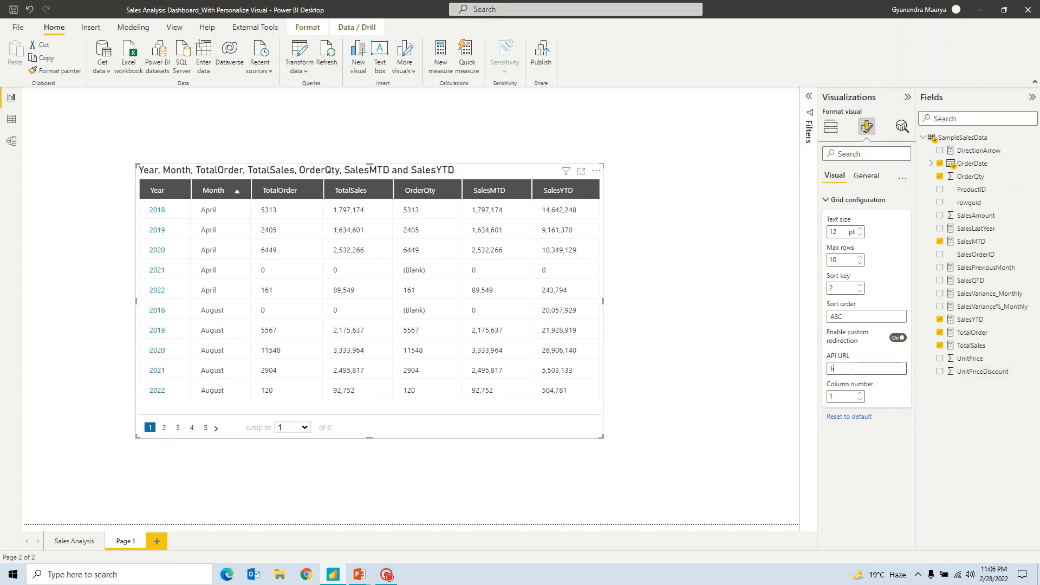
text(ttps://www.google.com/)
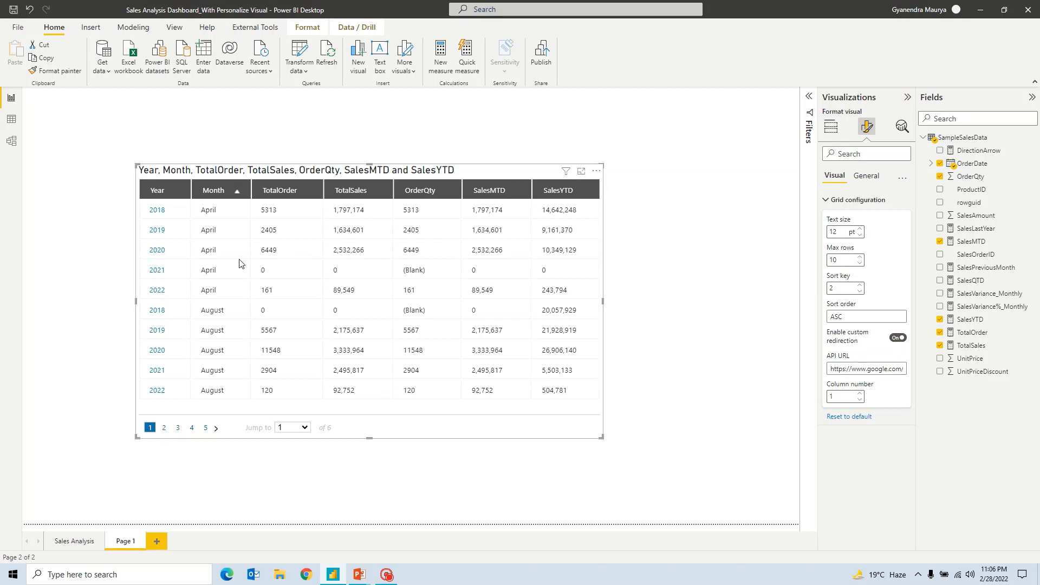
mouse_move(164, 250)
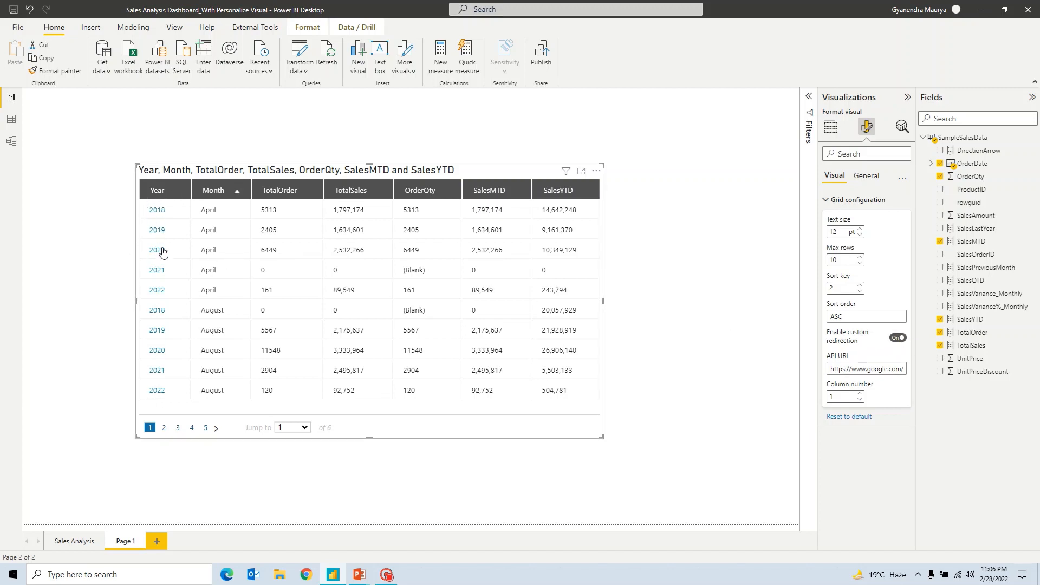
mouse_move(159, 212)
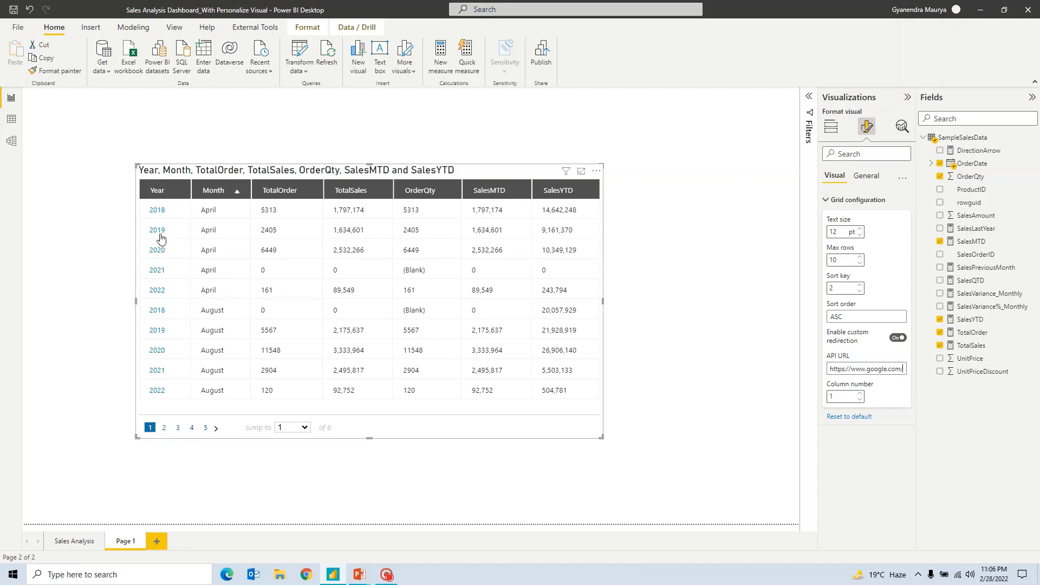
mouse_move(160, 235)
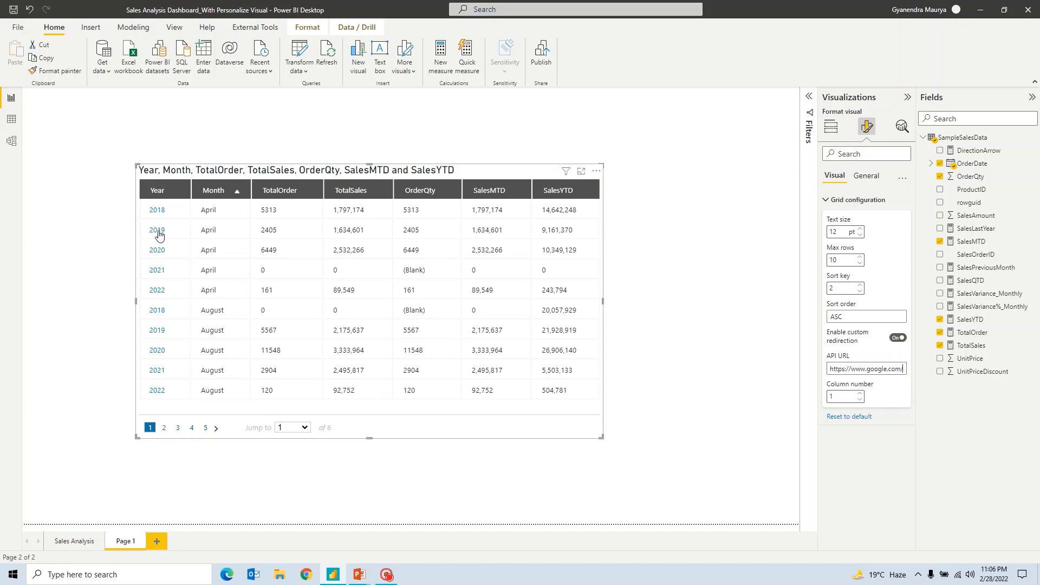
Test the year 2019 link and cancel the Open Browser prompt.
click(157, 230)
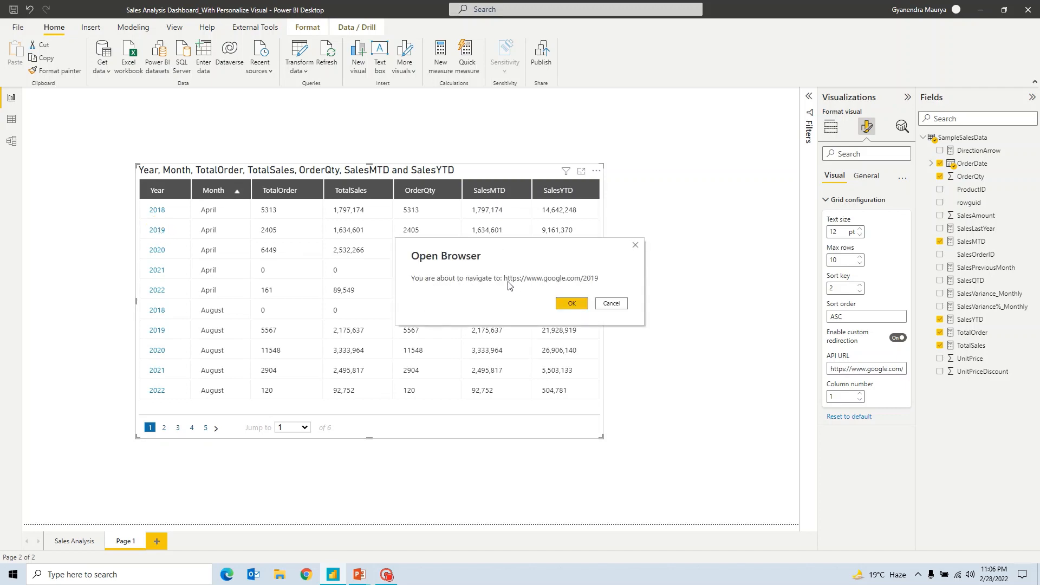
mouse_move(963, 394)
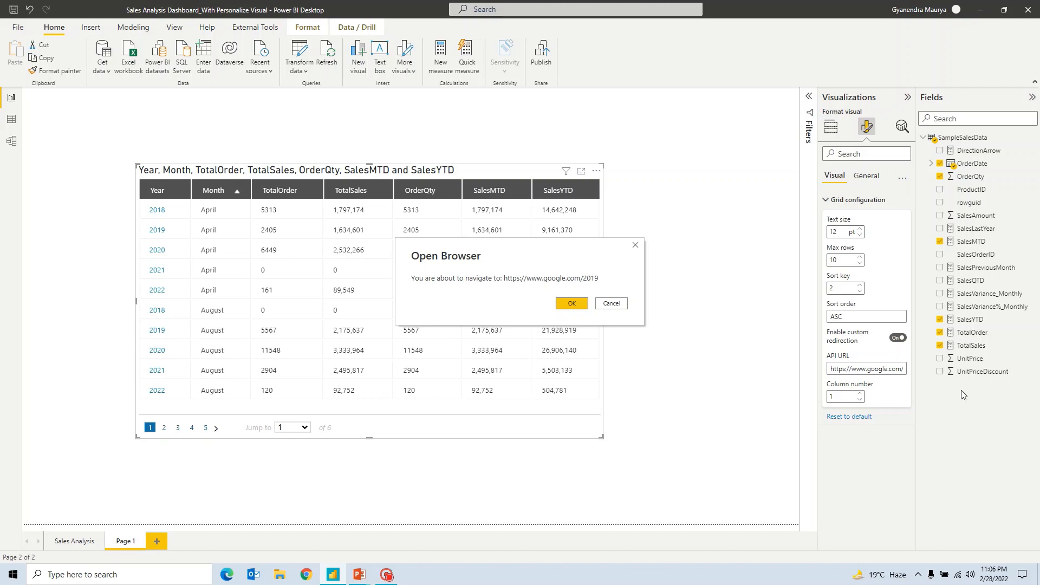
mouse_move(91, 233)
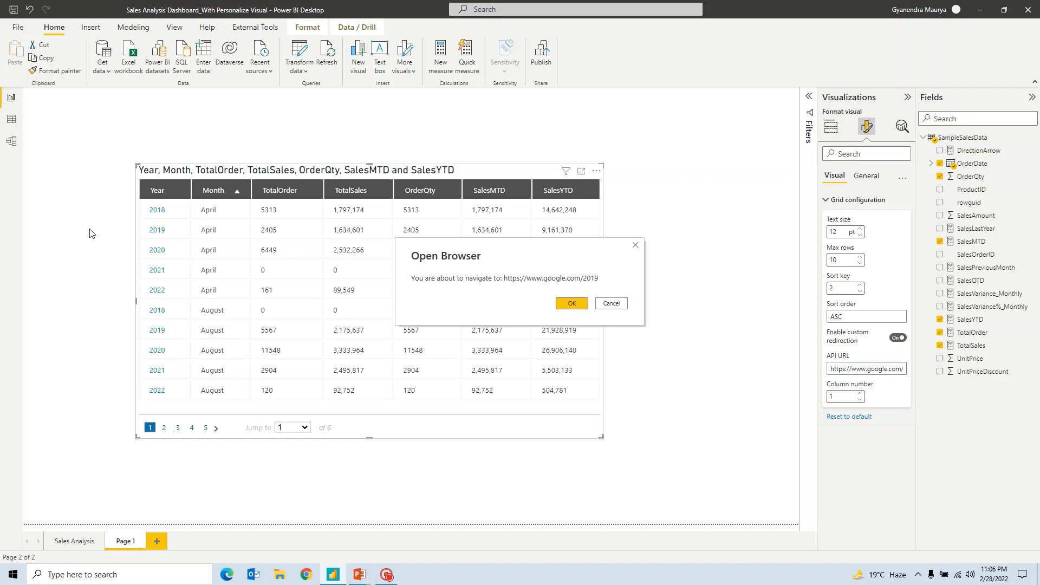
mouse_move(158, 237)
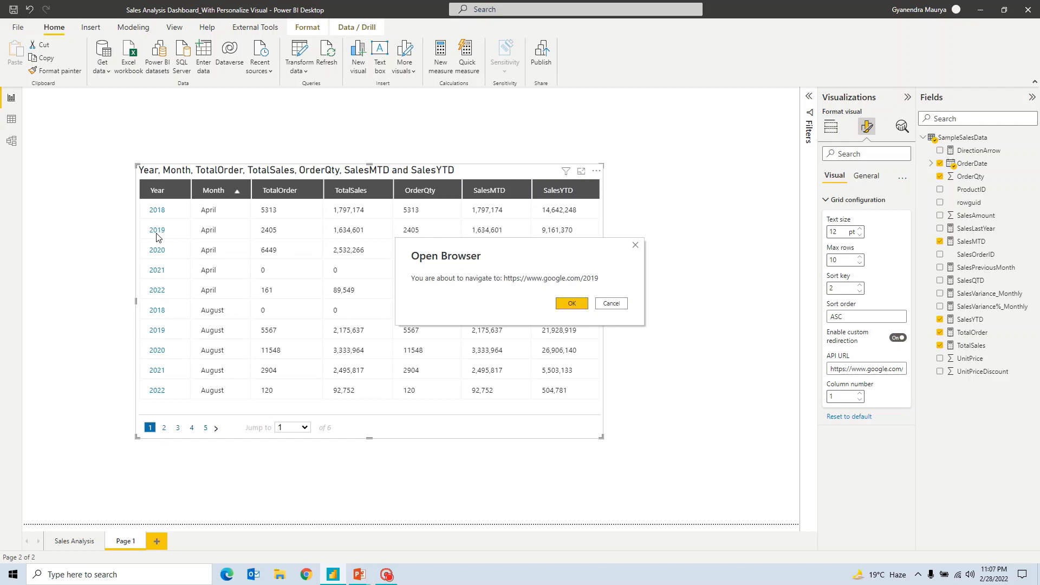
mouse_move(458, 268)
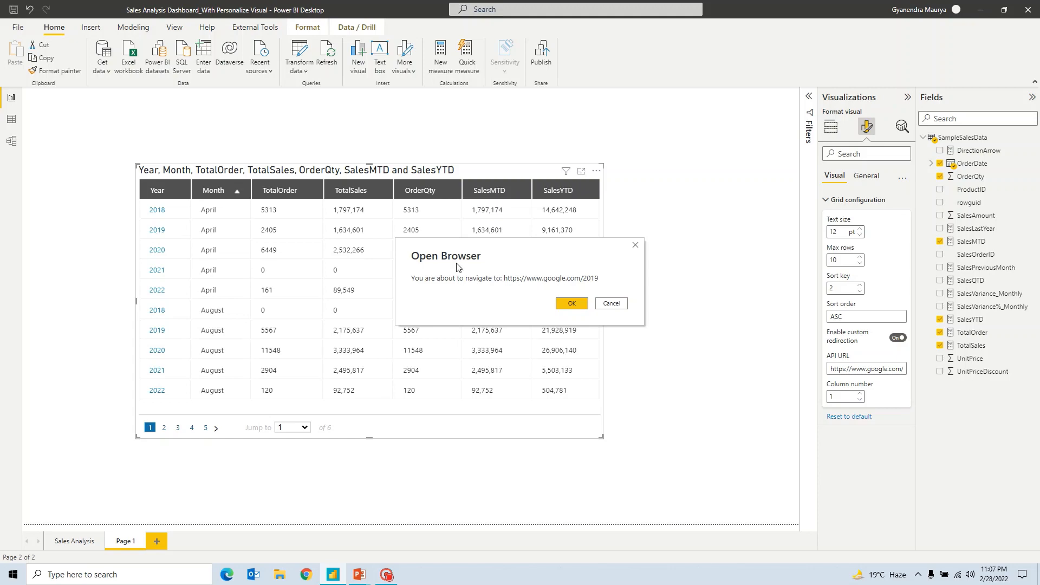
click(571, 303)
text(3)
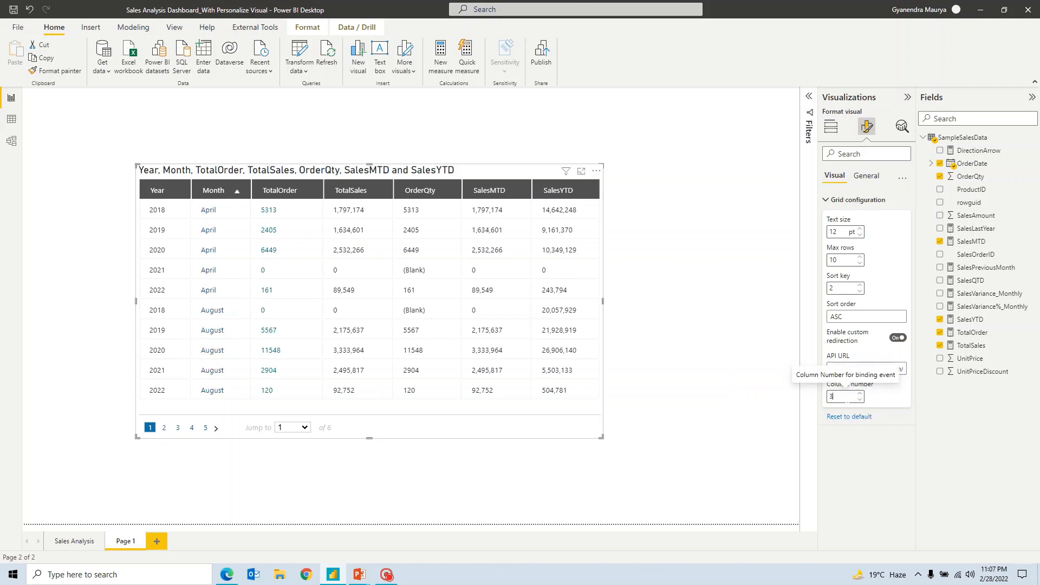
Collapse Grid configuration and show the visual's General formatting options.
click(831, 125)
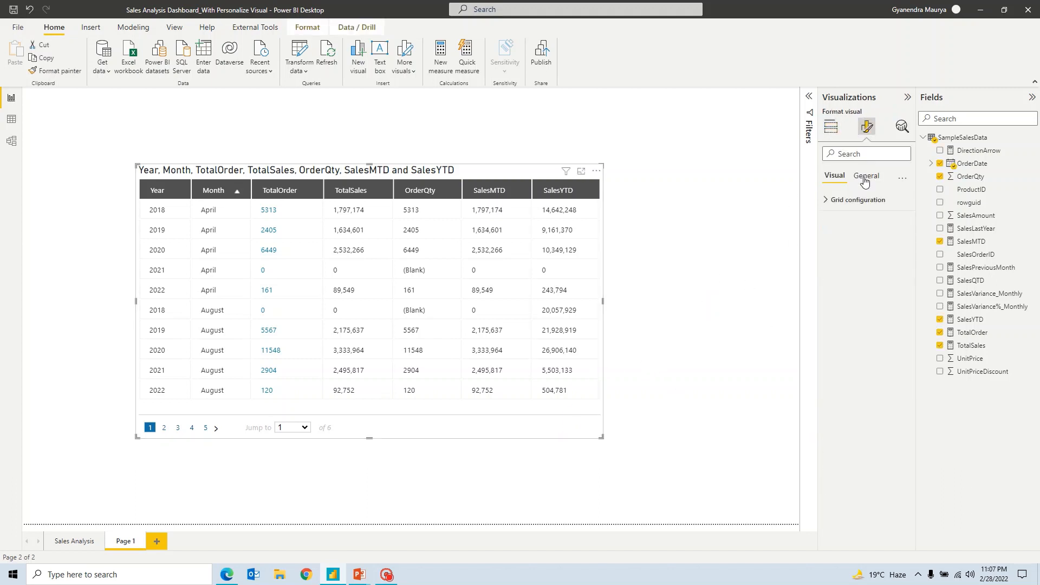
click(866, 176)
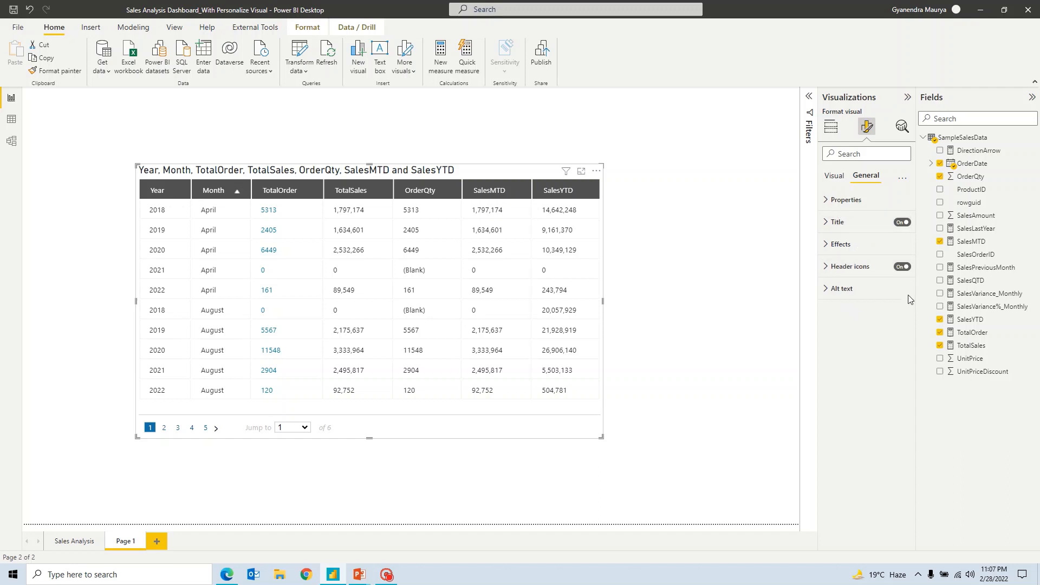
mouse_move(804, 371)
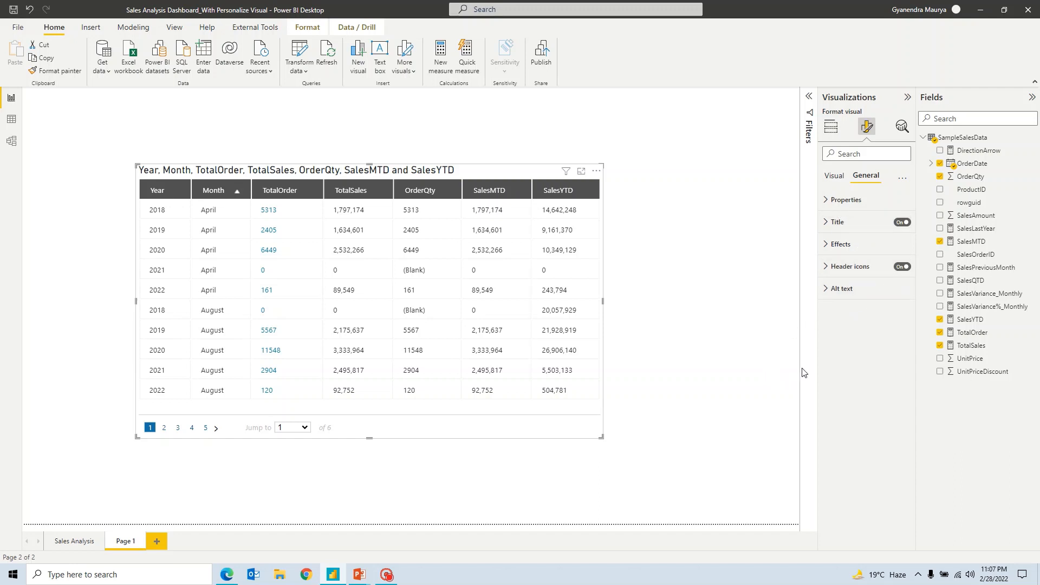
mouse_move(678, 437)
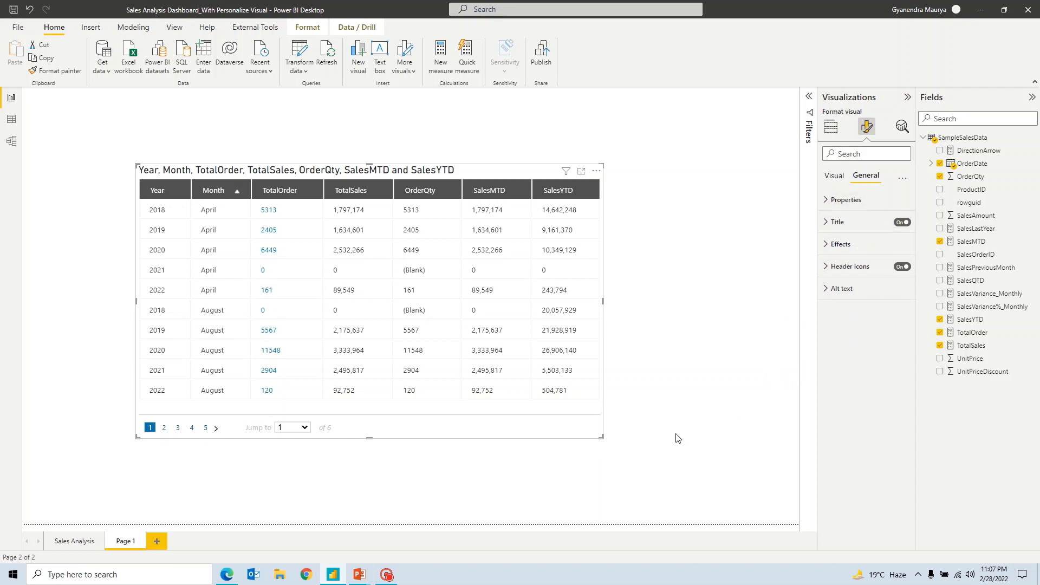
Return to Visual formatting options and move the grid to page 3.
click(834, 175)
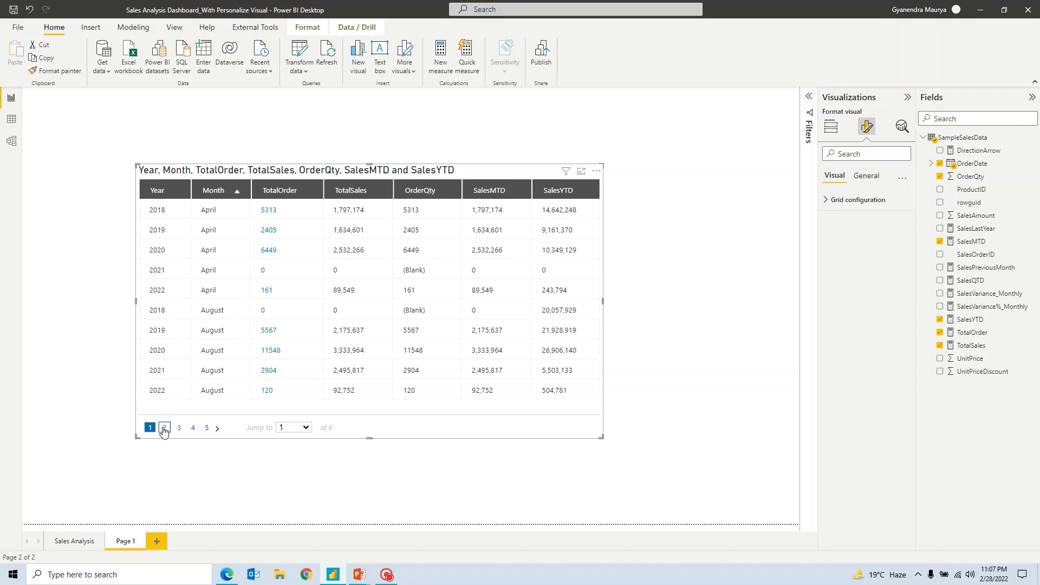
click(178, 427)
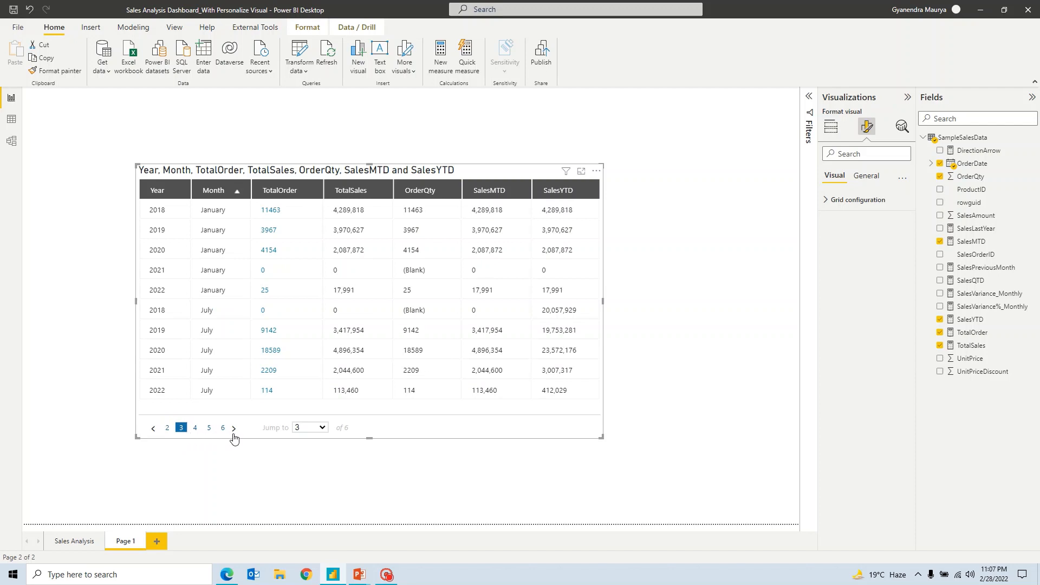
mouse_move(560, 437)
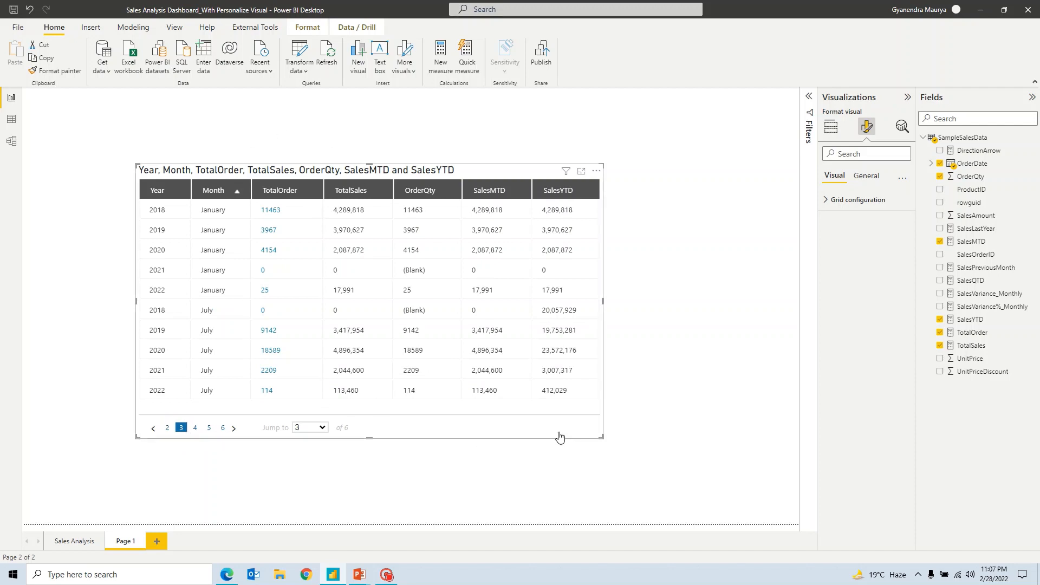
mouse_move(501, 176)
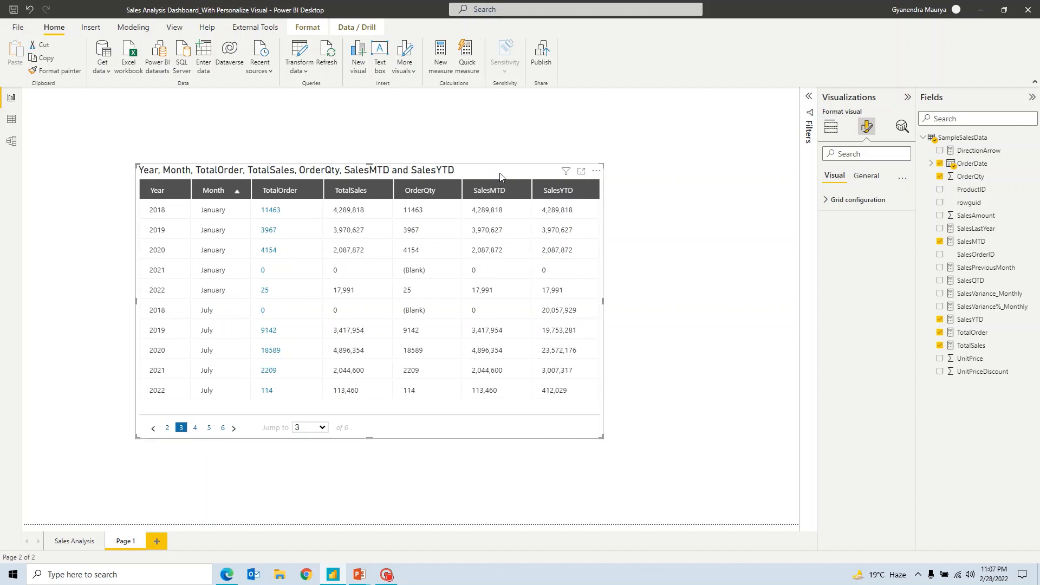
mouse_move(654, 458)
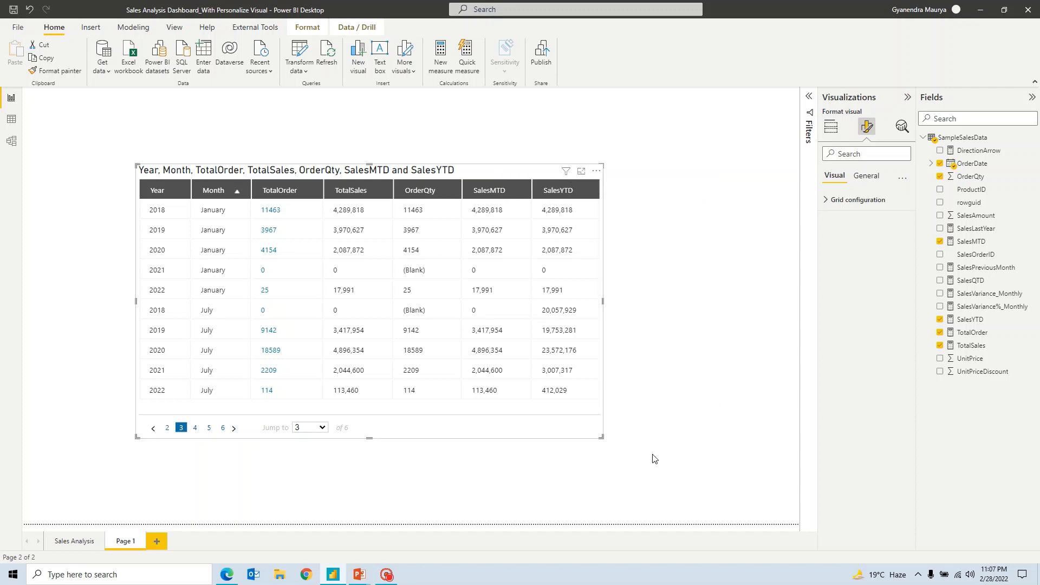